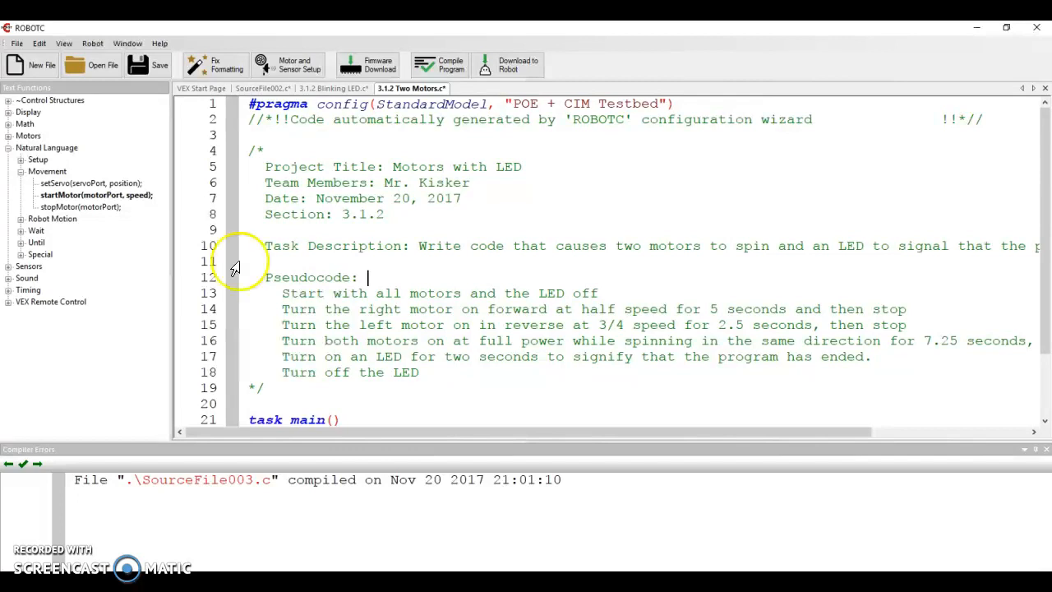
{"action": "mouse_move", "coordinate": [398, 102]}
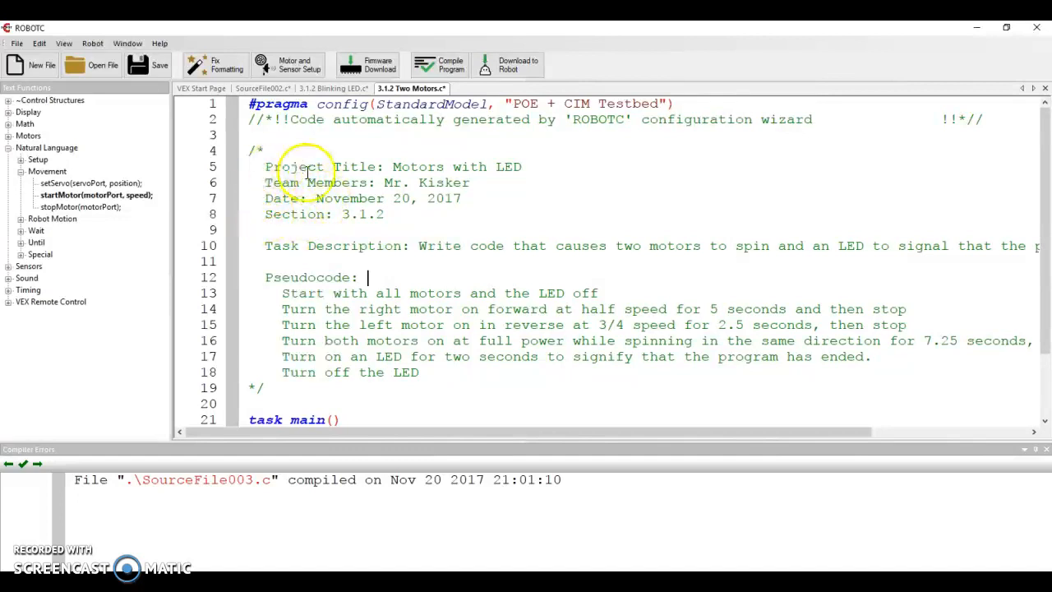
{"action": "mouse_move", "coordinate": [405, 261]}
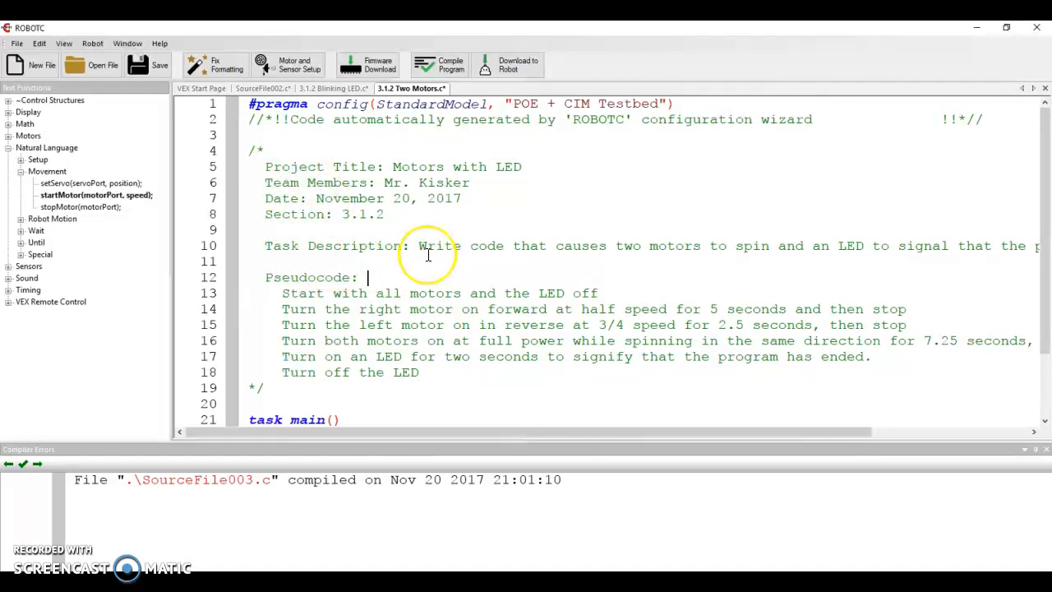
{"action": "mouse_move", "coordinate": [414, 261]}
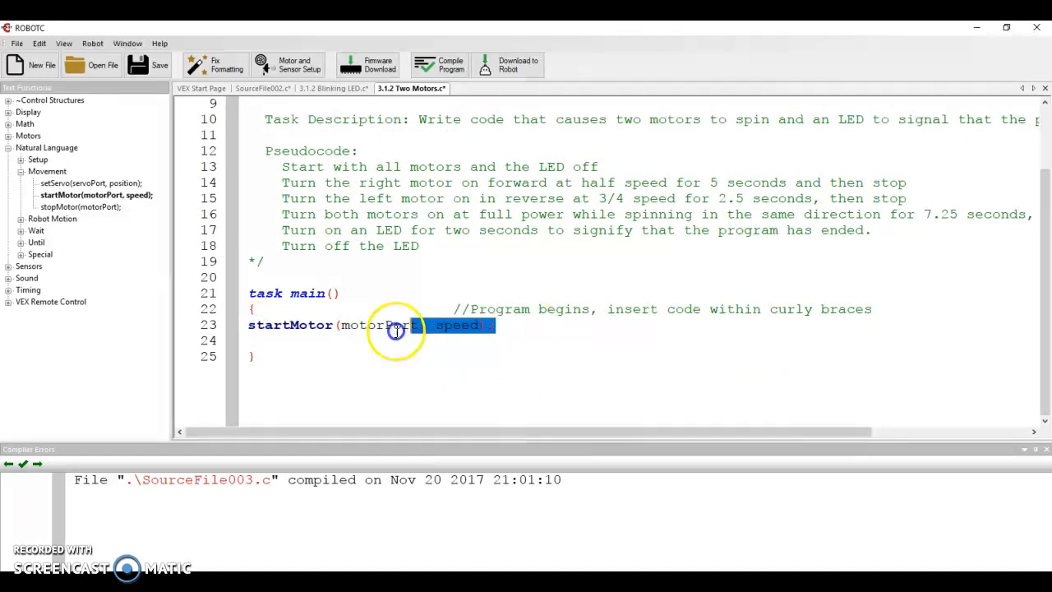
- Delete the startMotor(motorPort, speed) template line from task main
{"action": "key", "text": "Delete"}
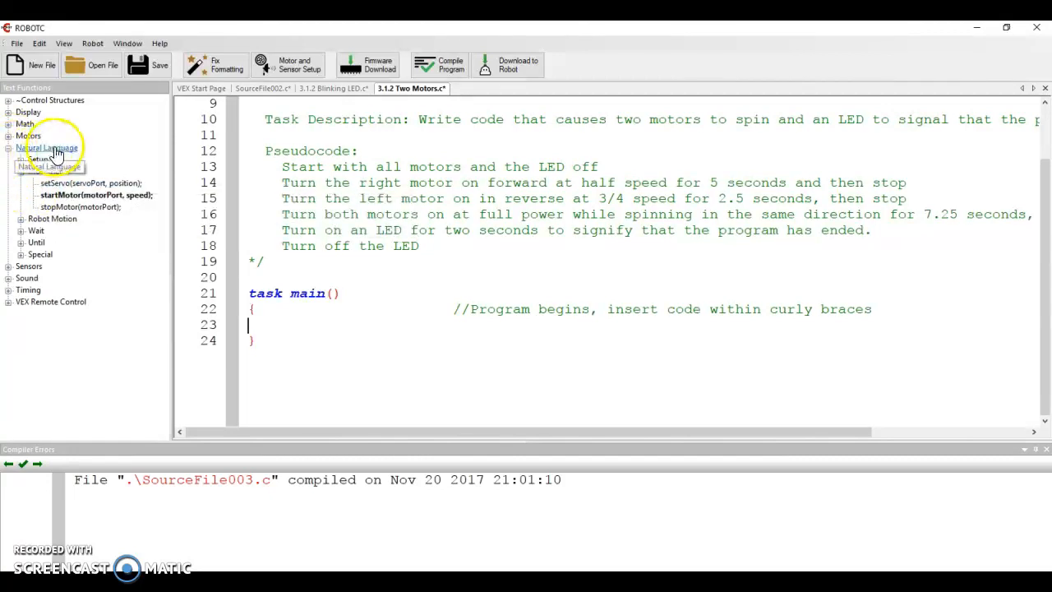
{"action": "left_click", "coordinate": [23, 148]}
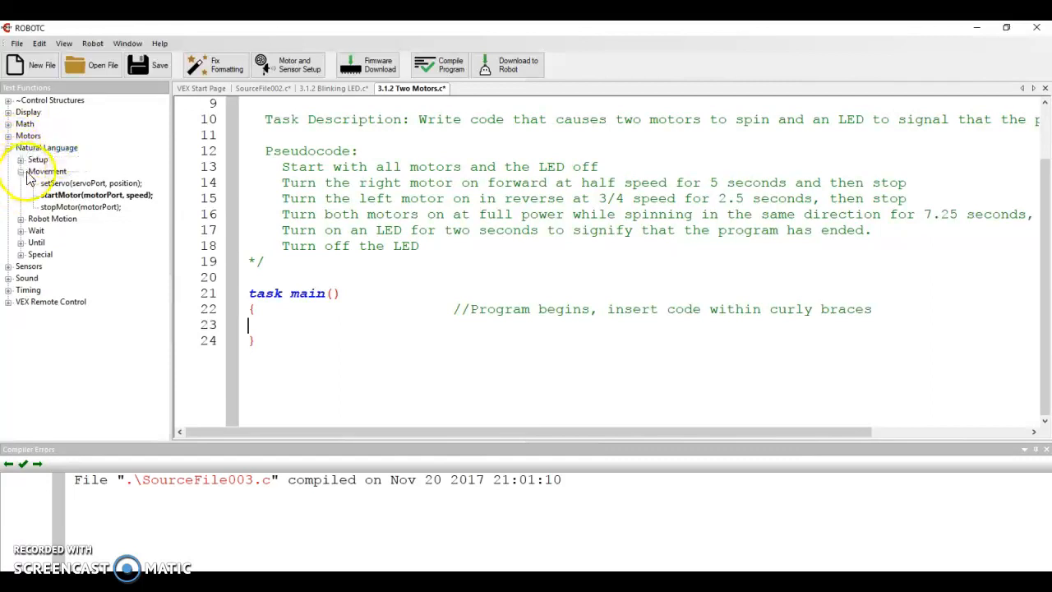
{"action": "mouse_move", "coordinate": [58, 194]}
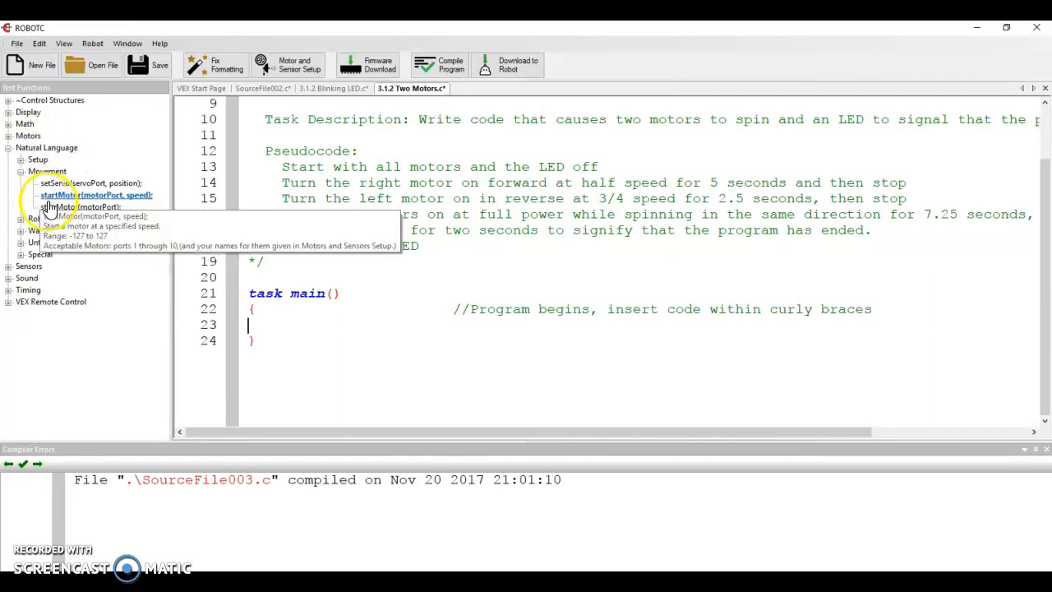
{"action": "mouse_move", "coordinate": [58, 183]}
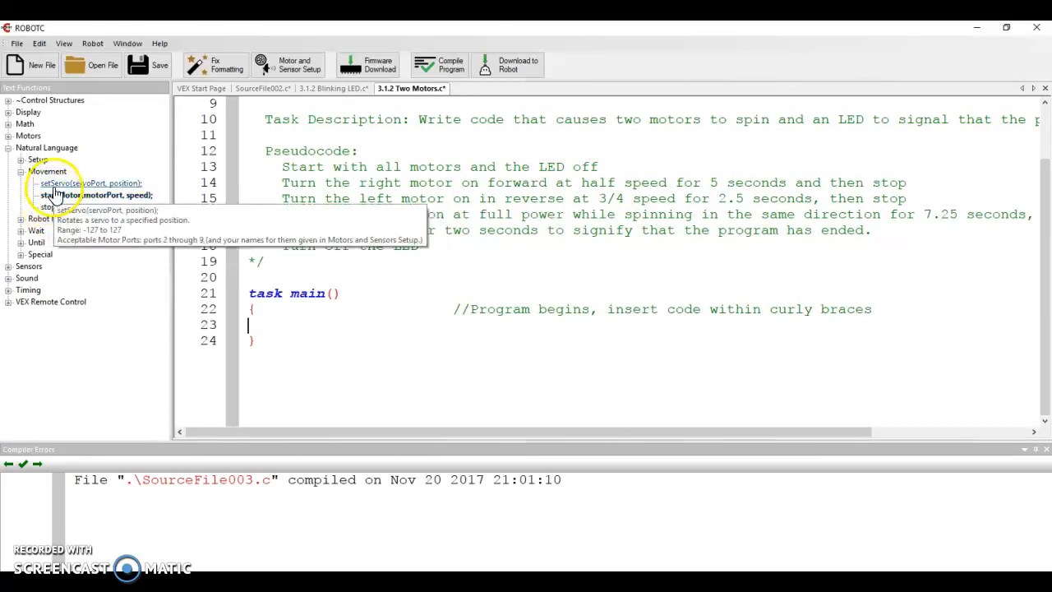
{"action": "mouse_move", "coordinate": [57, 207]}
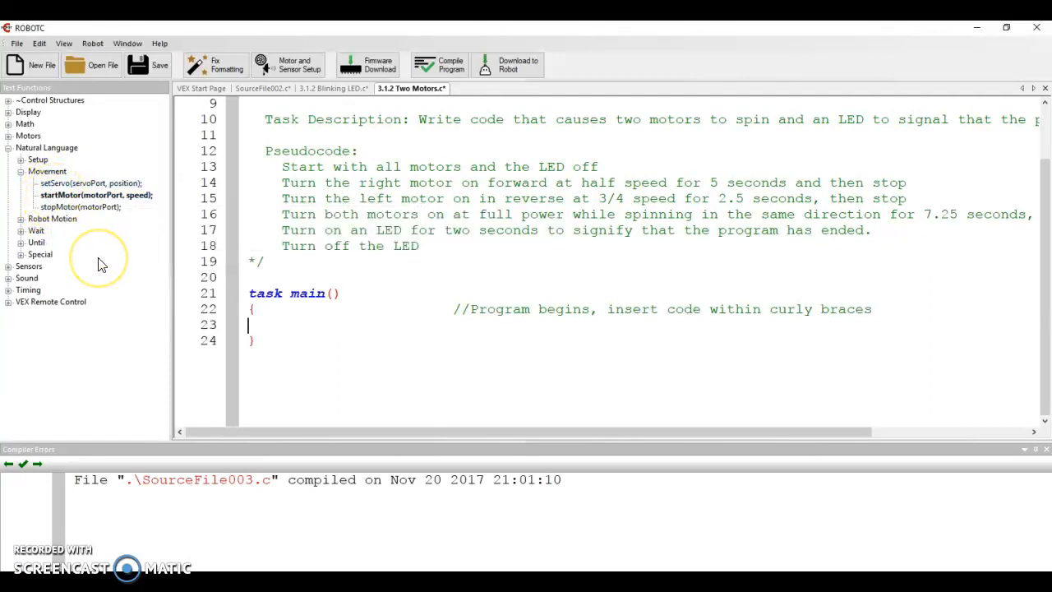
{"action": "mouse_move", "coordinate": [98, 254]}
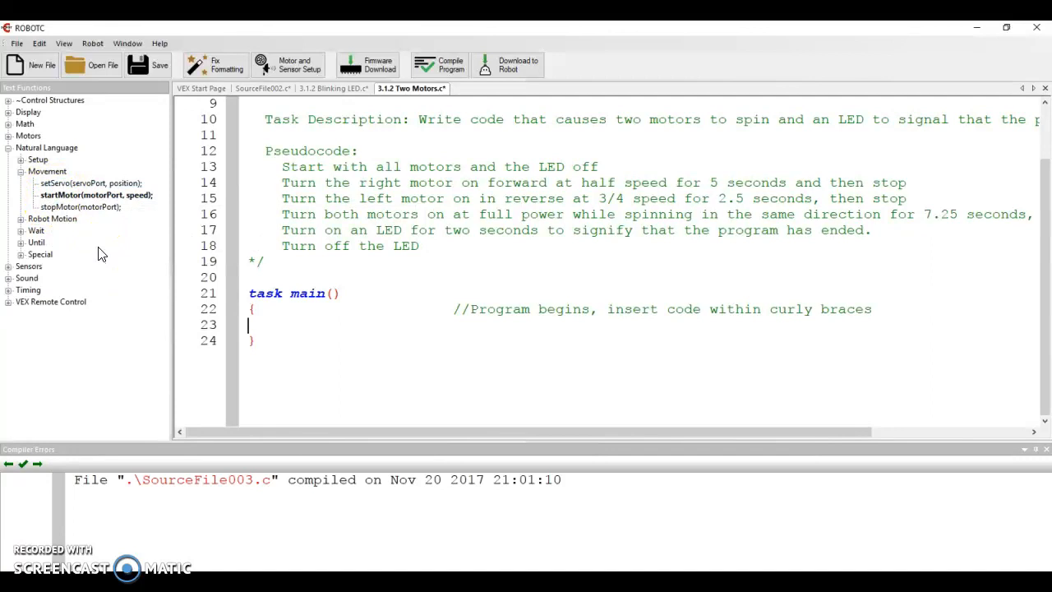
{"action": "mouse_move", "coordinate": [79, 208]}
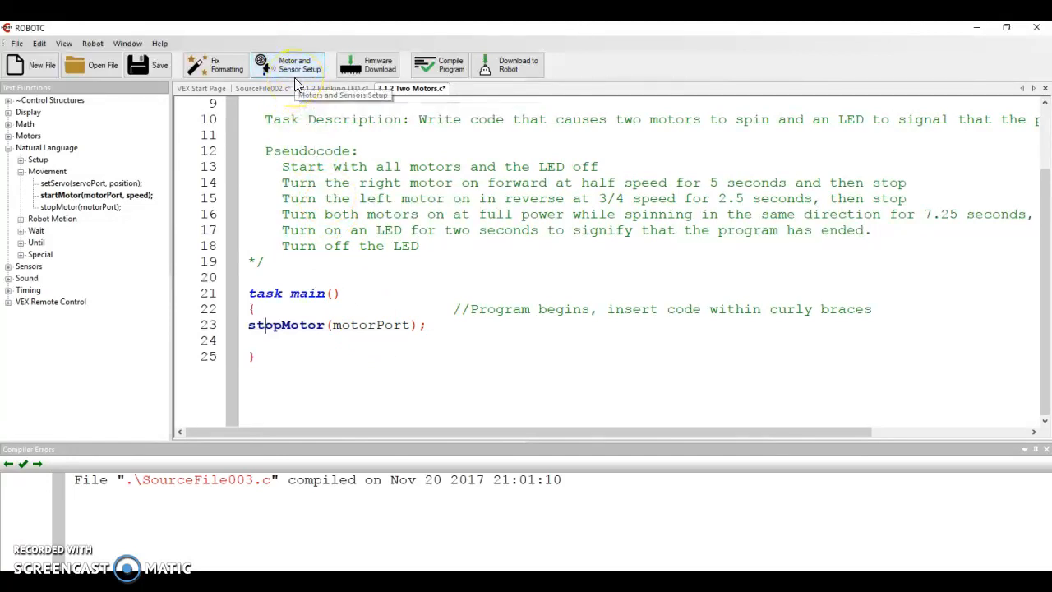
- Show the Motors tab of the setup listing rightMotor and leftMotor
{"action": "left_click", "coordinate": [289, 64]}
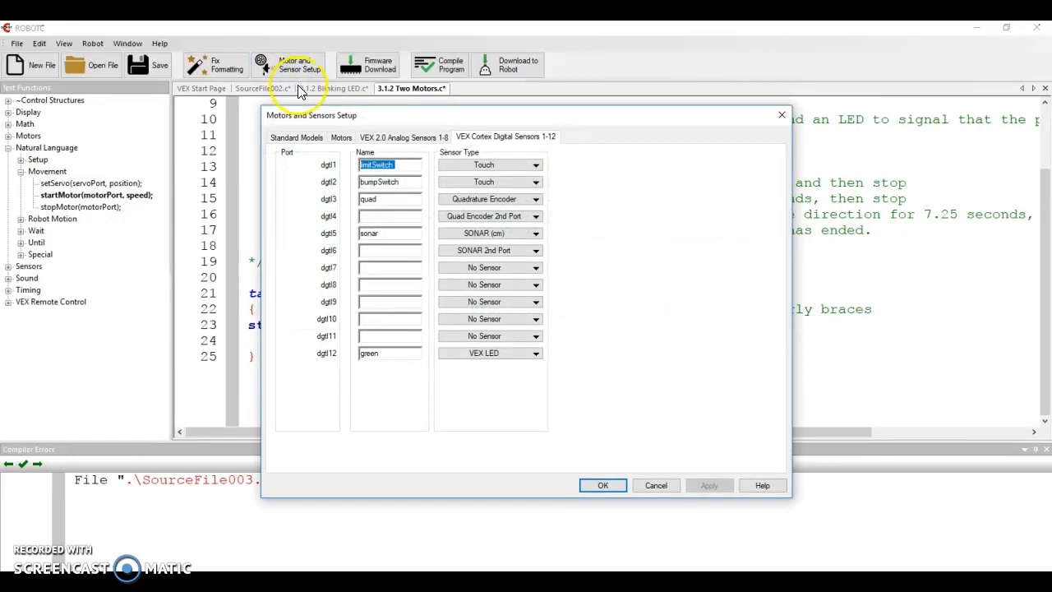
{"action": "left_click", "coordinate": [340, 138]}
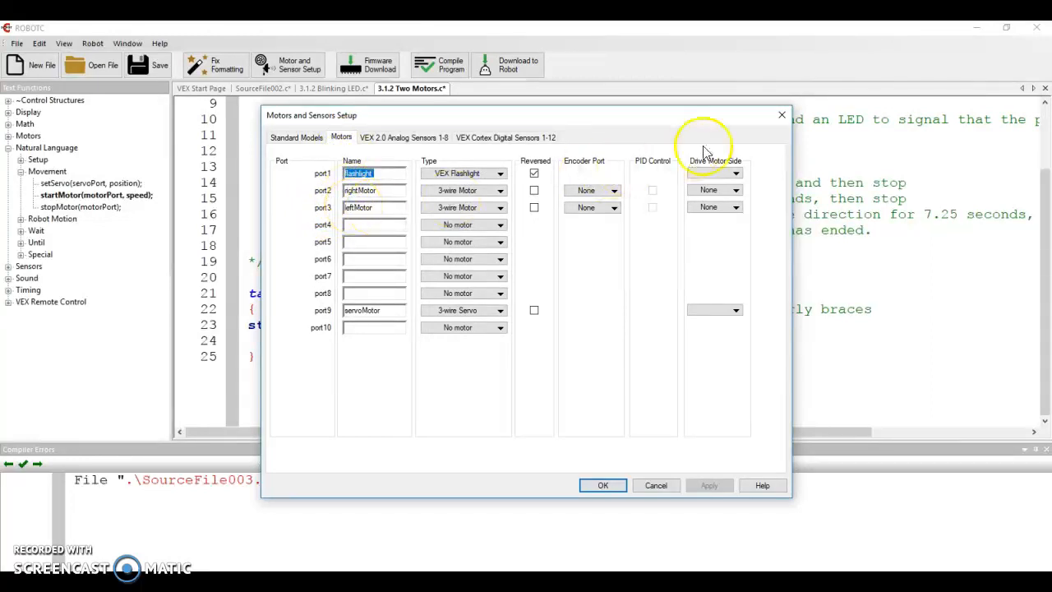
- Complete stopMotor(leftMotor); with a //Begin with the left motor off comment
{"action": "left_click", "coordinate": [602, 485]}
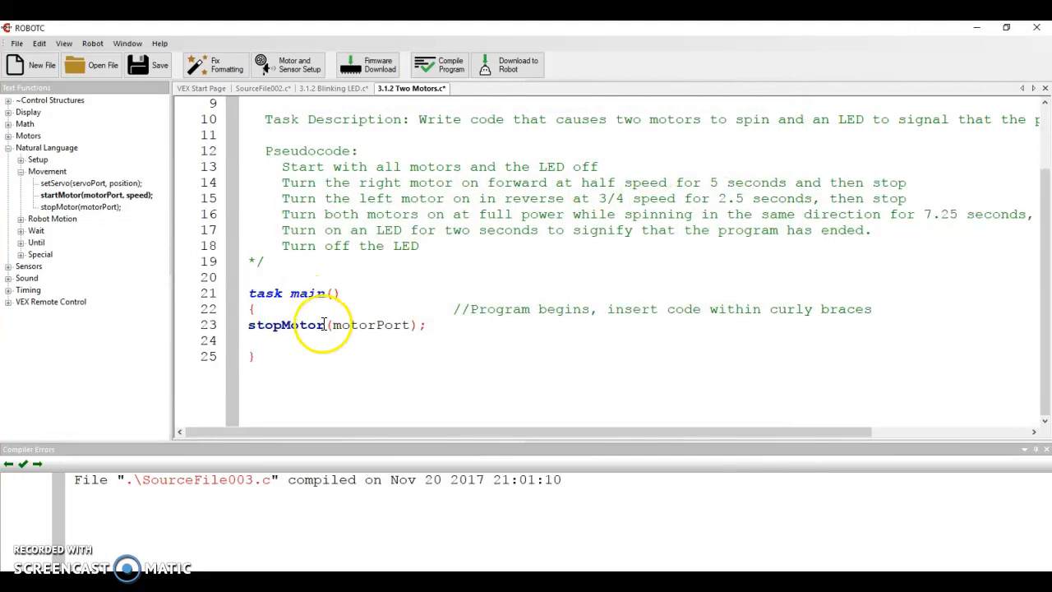
{"action": "type", "text": "leftM"}
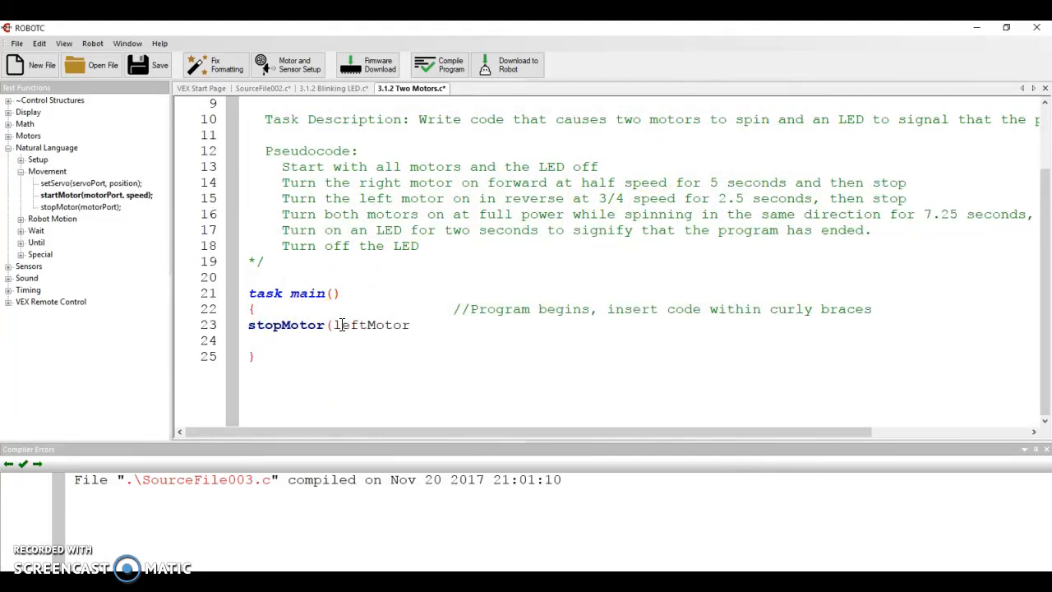
{"action": "type", "text": ")"}
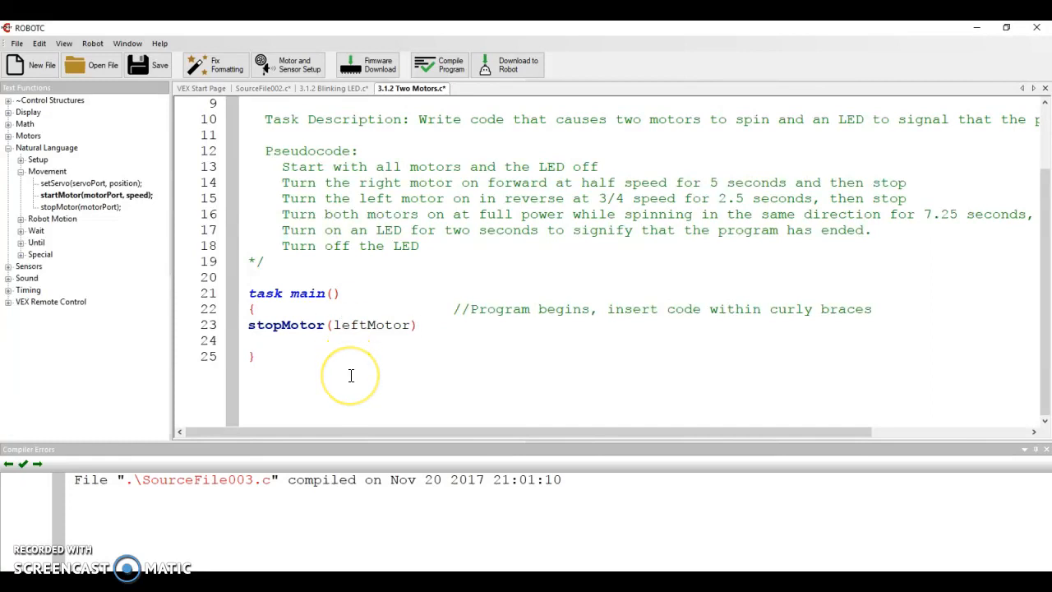
{"action": "type", "text": ";"}
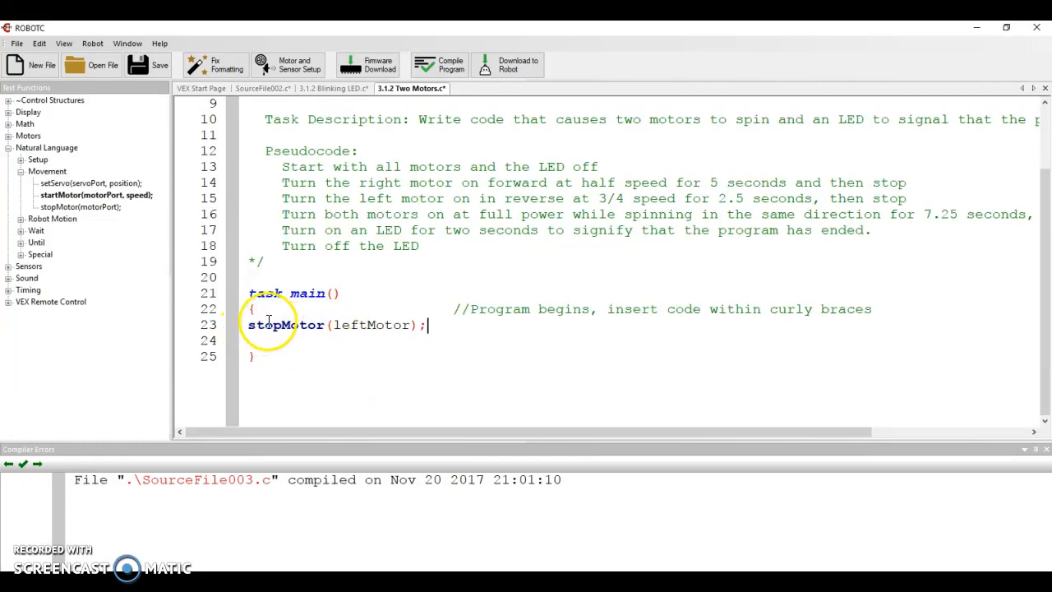
{"action": "mouse_move", "coordinate": [382, 324]}
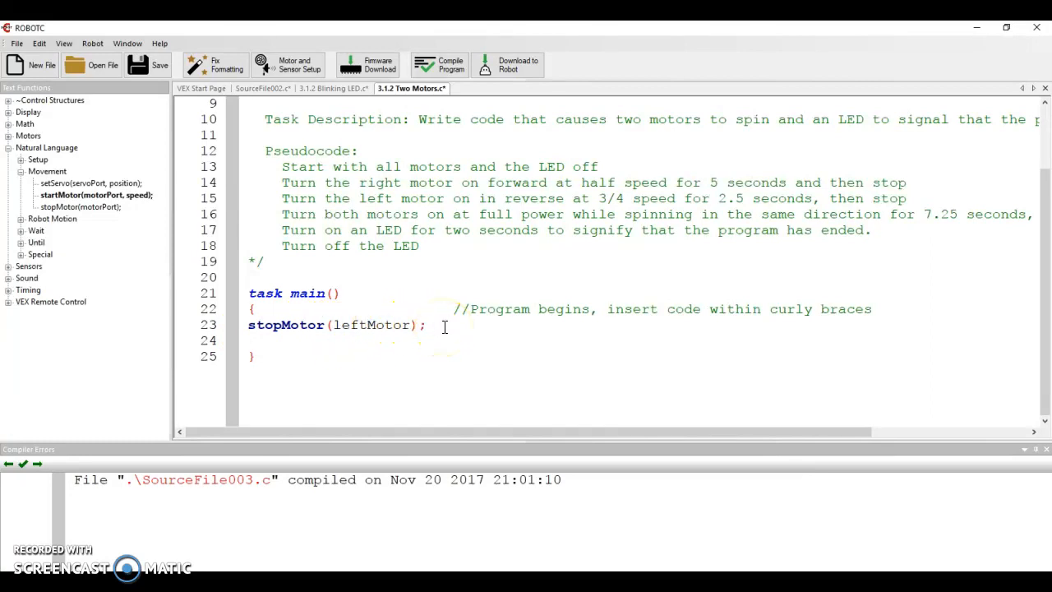
{"action": "type", "text": "//Begin with the left motor off"}
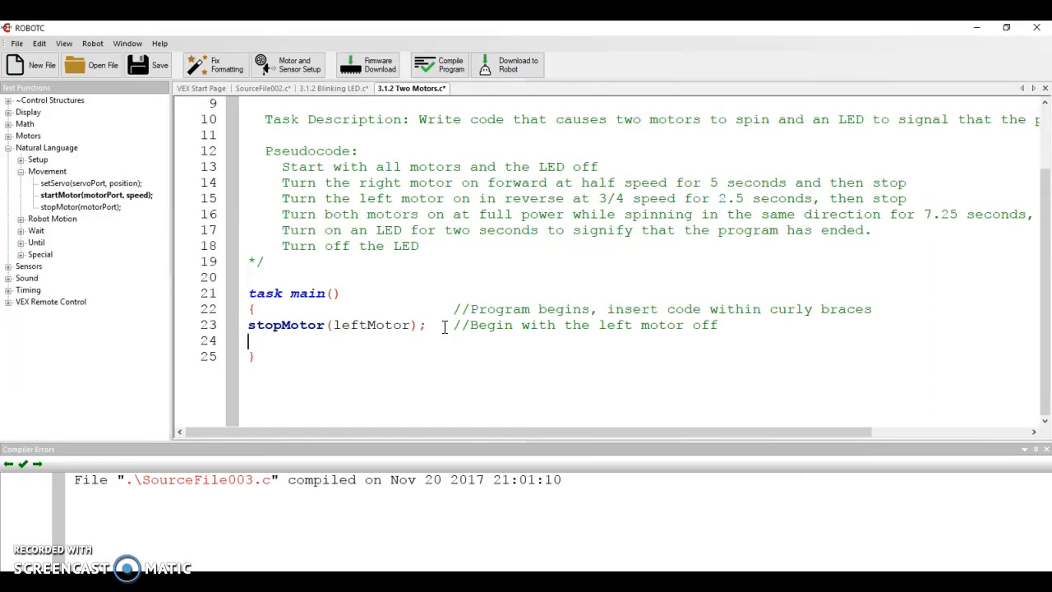
- Add stopMotor(rightMotor); with a //Begin with the right motor off comment
{"action": "type", "text": "stopMotor("}
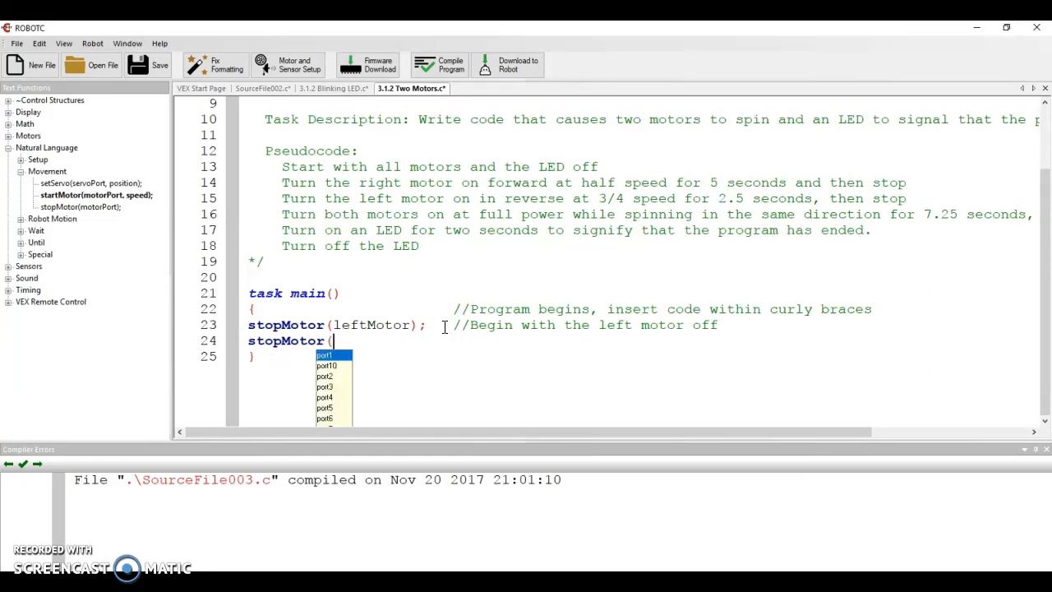
{"action": "type", "text": "rightMotor"}
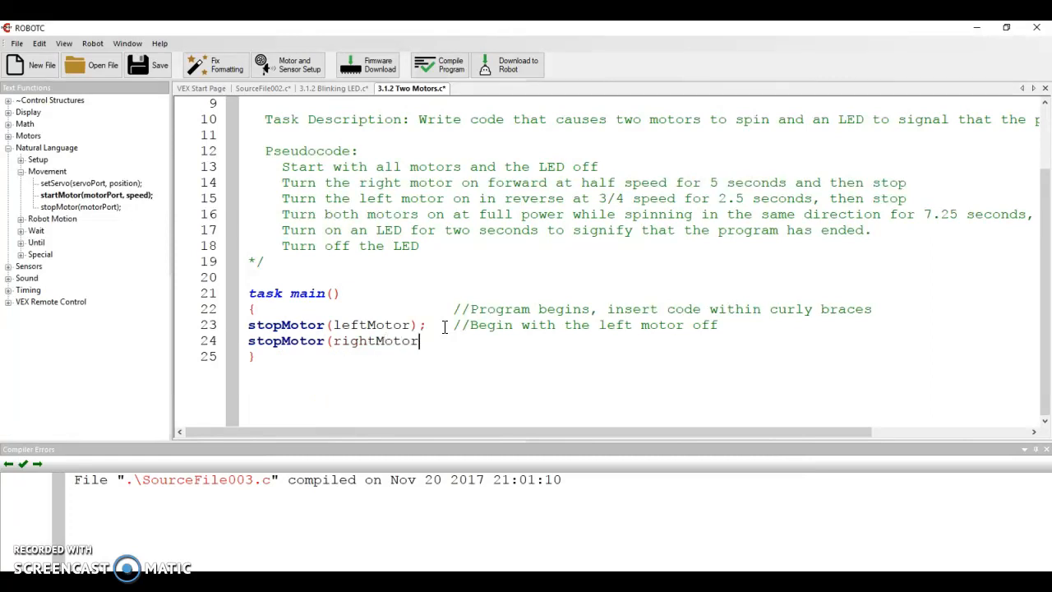
{"action": "type", "text": ");"}
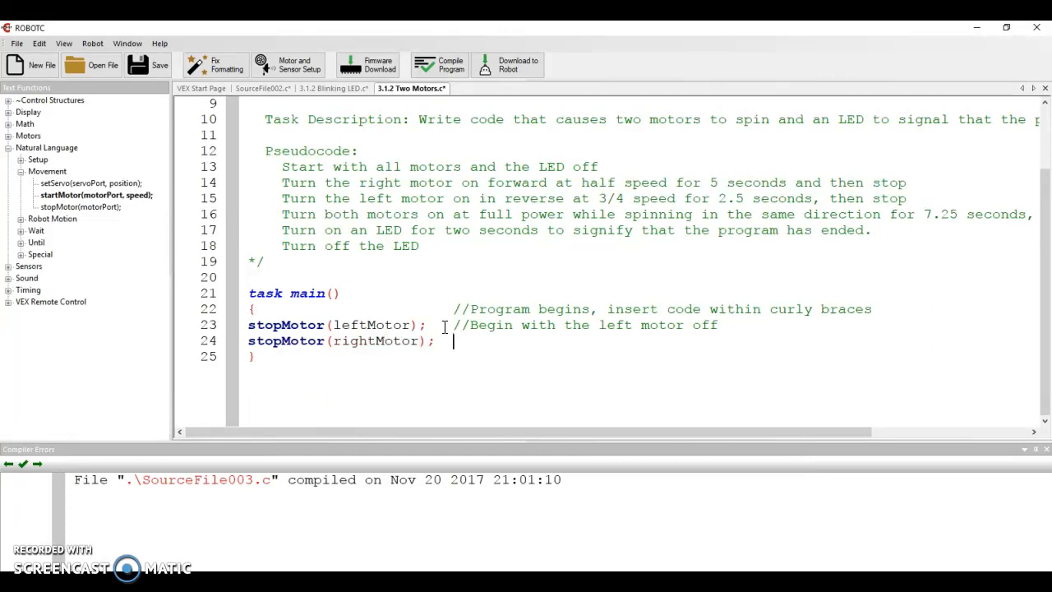
{"action": "type", "text": "//"}
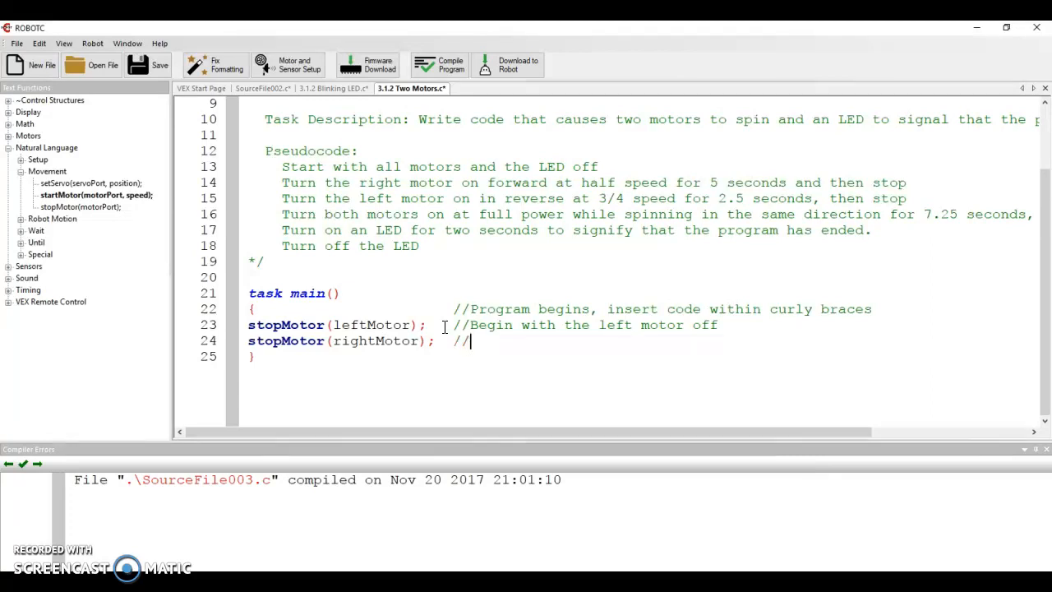
{"action": "type", "text": "B"}
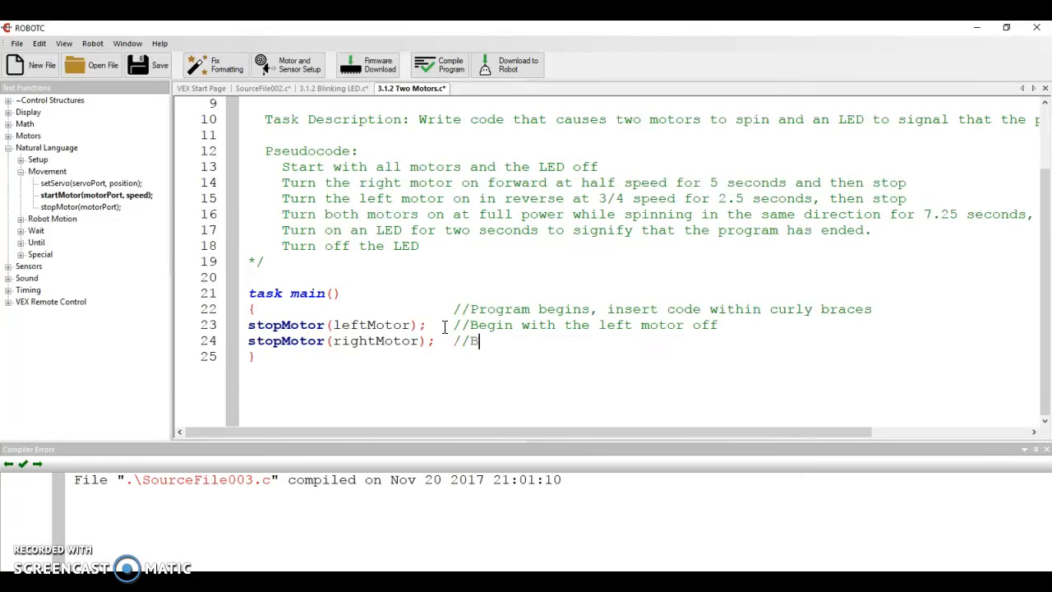
{"action": "type", "text": "egin with the right motor off"}
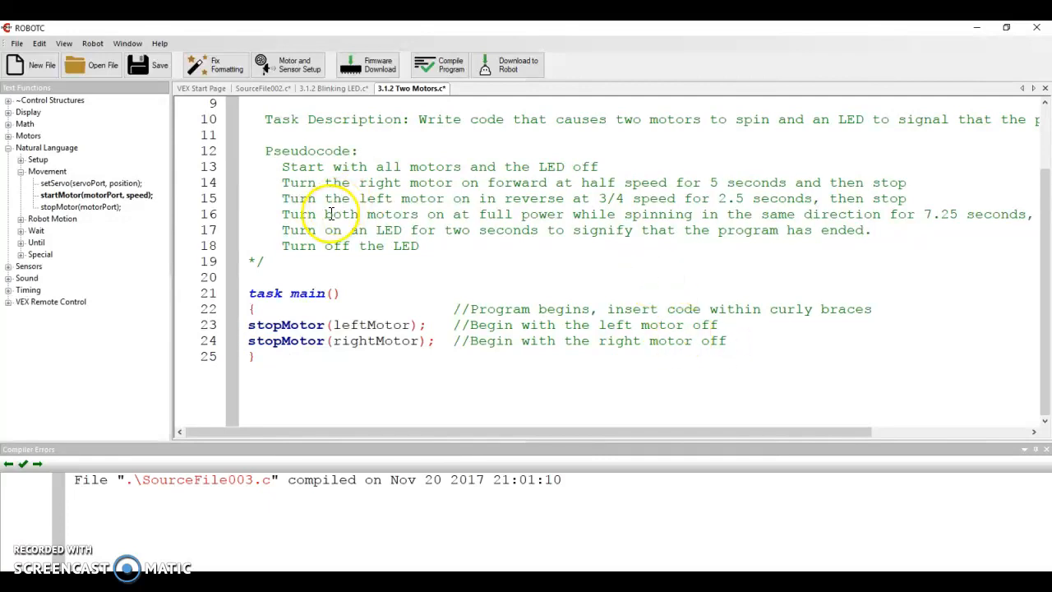
{"action": "mouse_move", "coordinate": [255, 329]}
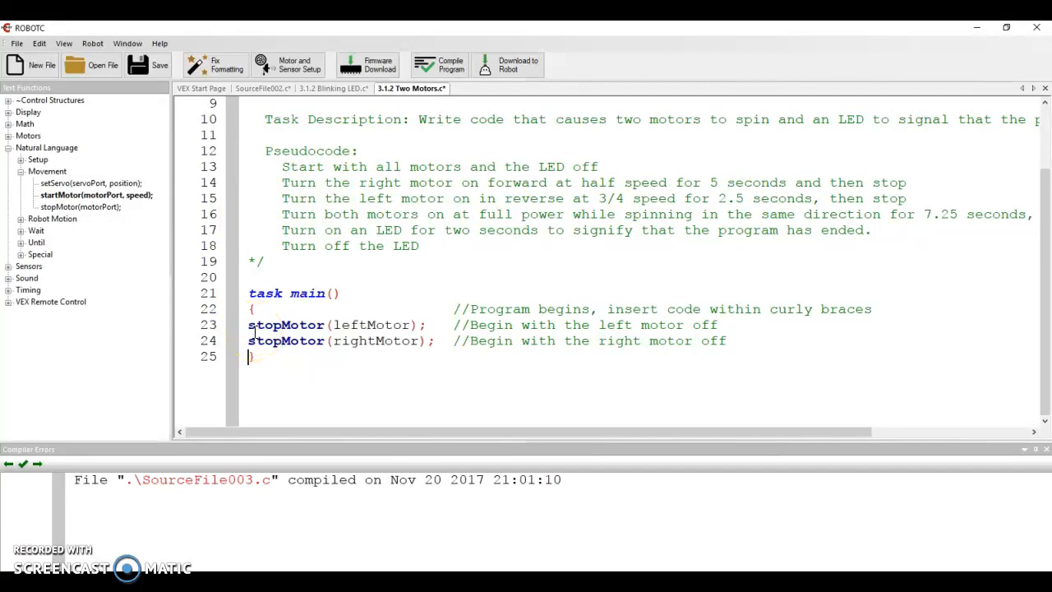
{"action": "mouse_move", "coordinate": [89, 182]}
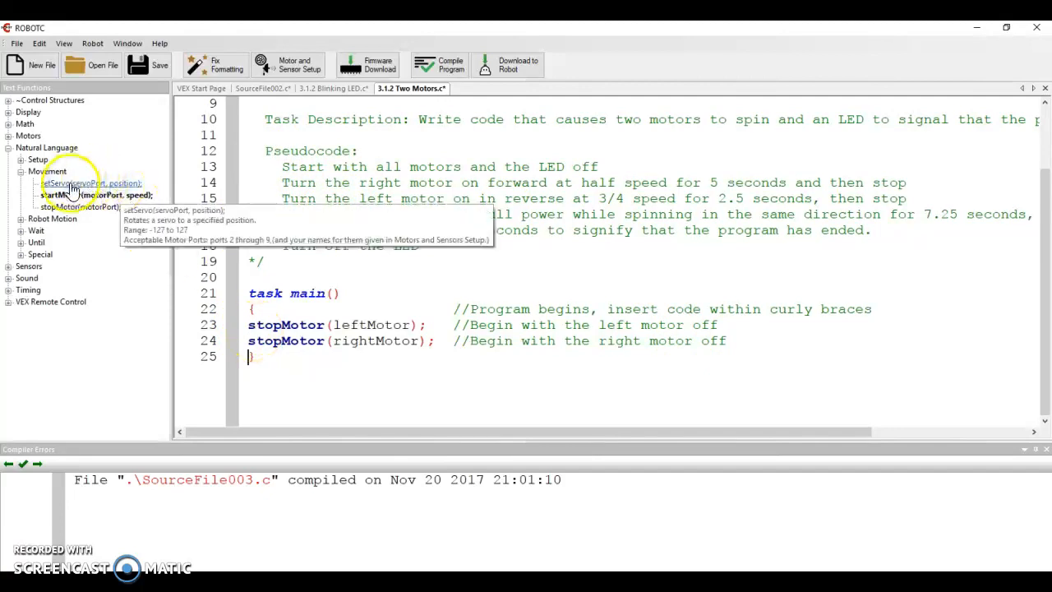
{"action": "mouse_move", "coordinate": [62, 194]}
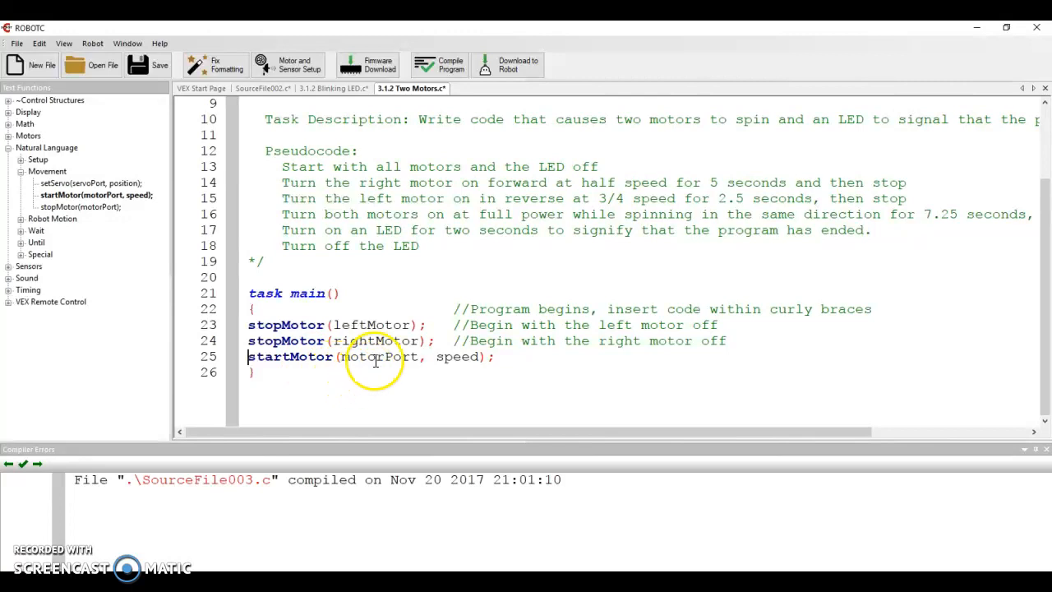
{"action": "mouse_move", "coordinate": [420, 363]}
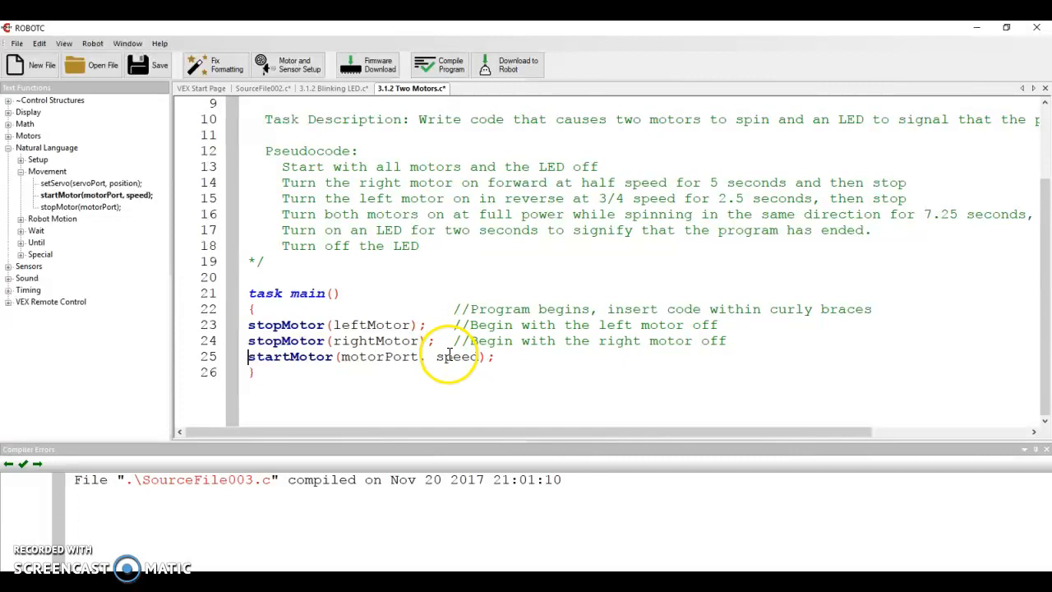
- Fill the startMotor call as startMotor(rightMotor, 63.5); replacing the initial 127
{"action": "double_click", "coordinate": [378, 355]}
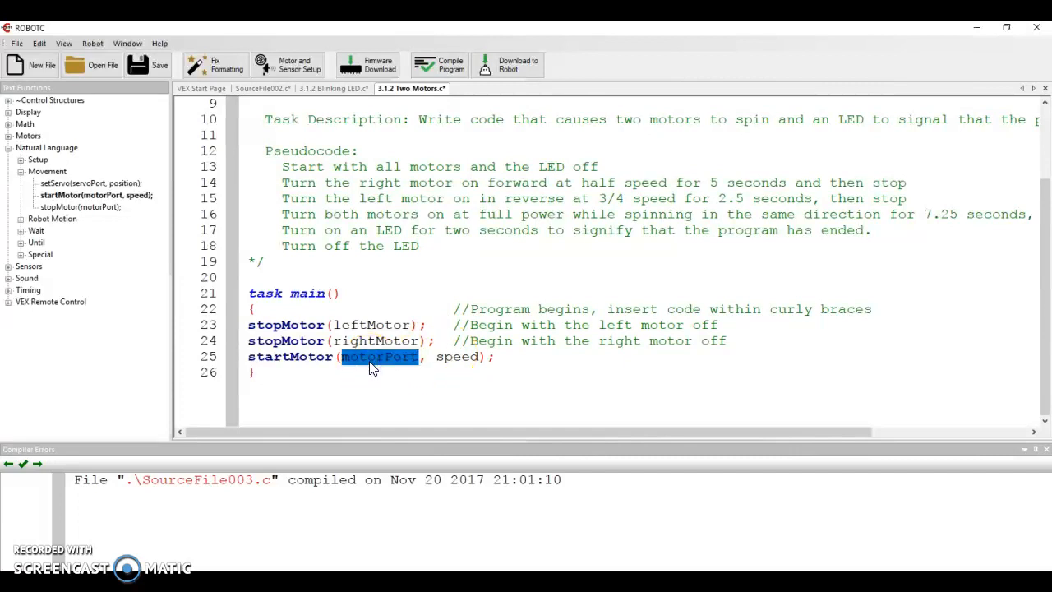
{"action": "type", "text": "rightMotor"}
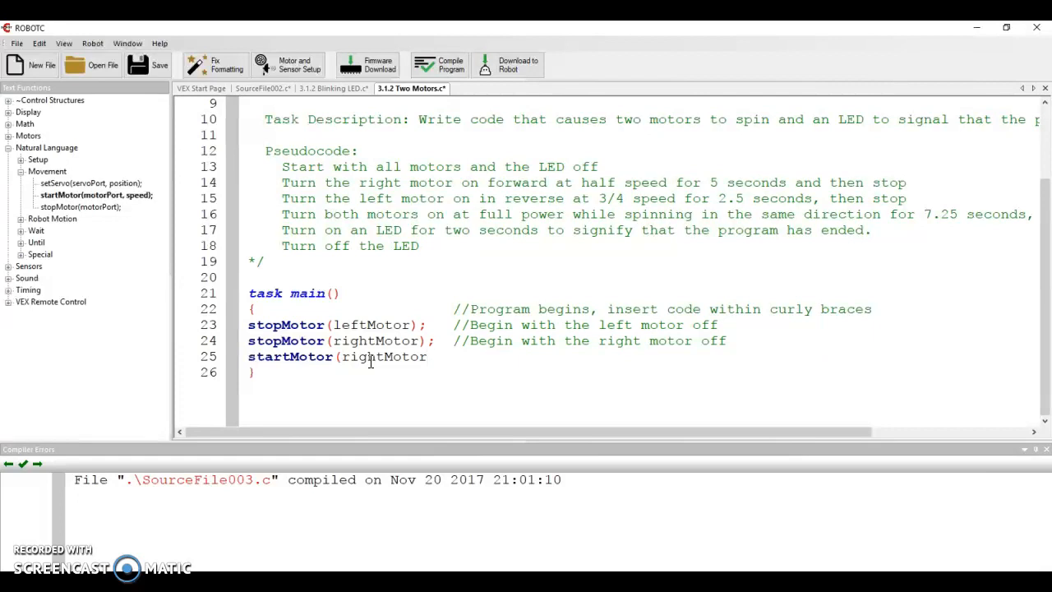
{"action": "type", "text": ","}
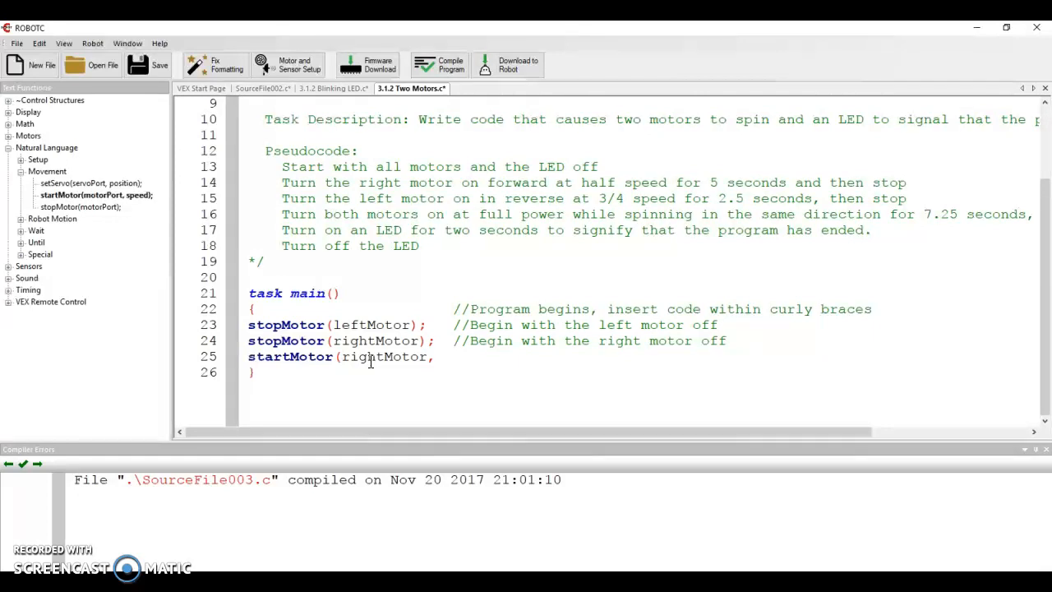
{"action": "type", "text": "127"}
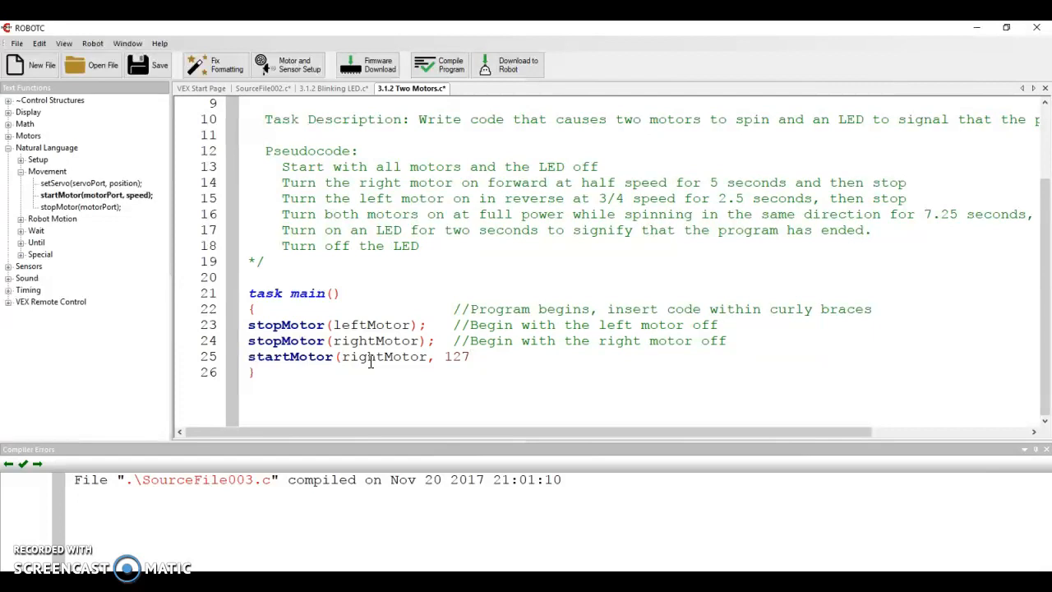
{"action": "left_click", "coordinate": [470, 355]}
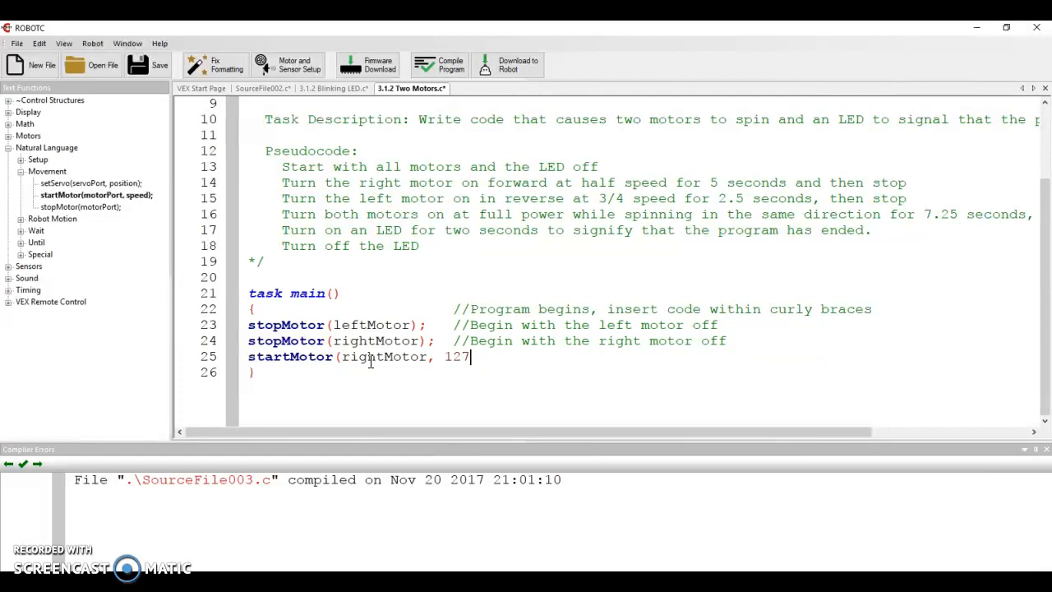
{"action": "key", "text": "BackSpace"}
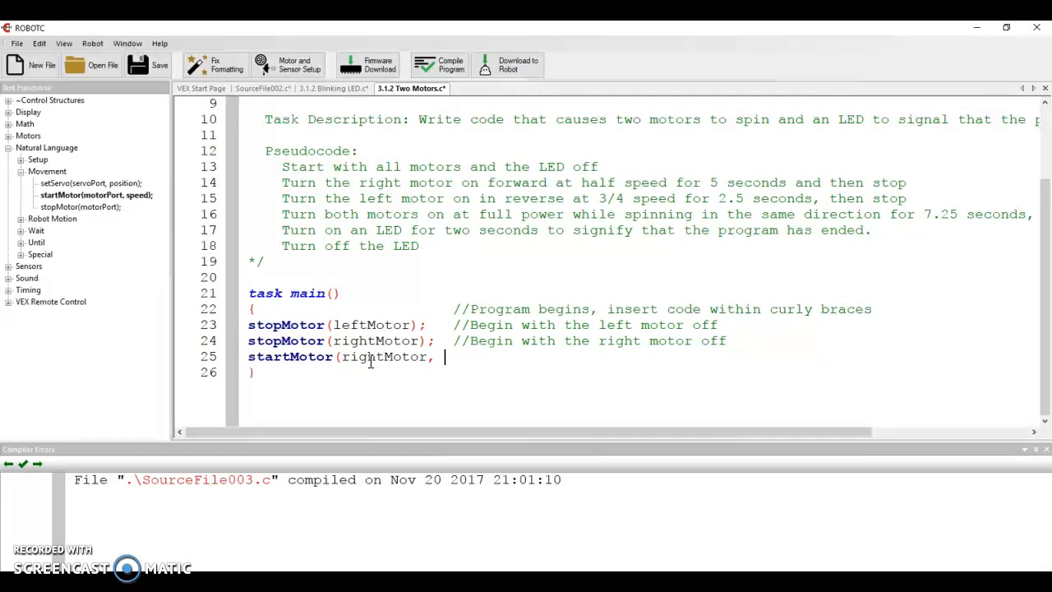
{"action": "type", "text": "63.5"}
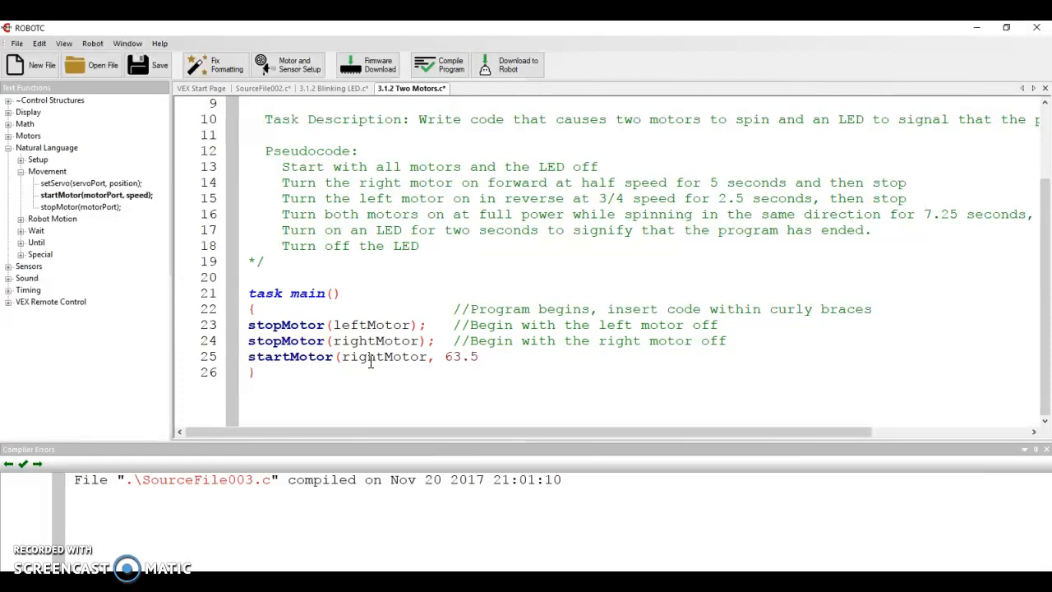
{"action": "type", "text": ")"}
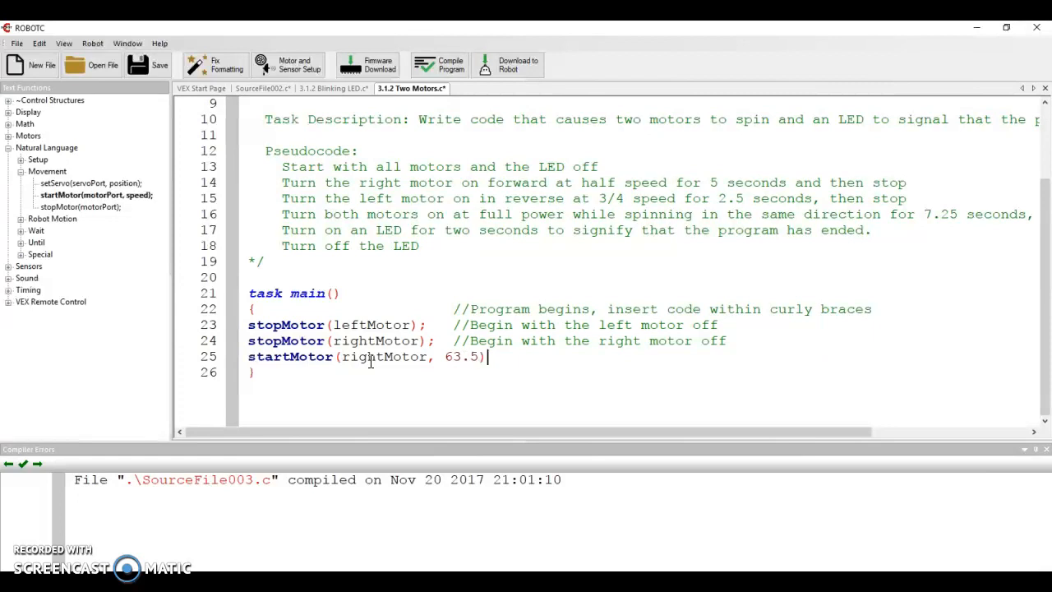
{"action": "type", "text": ";"}
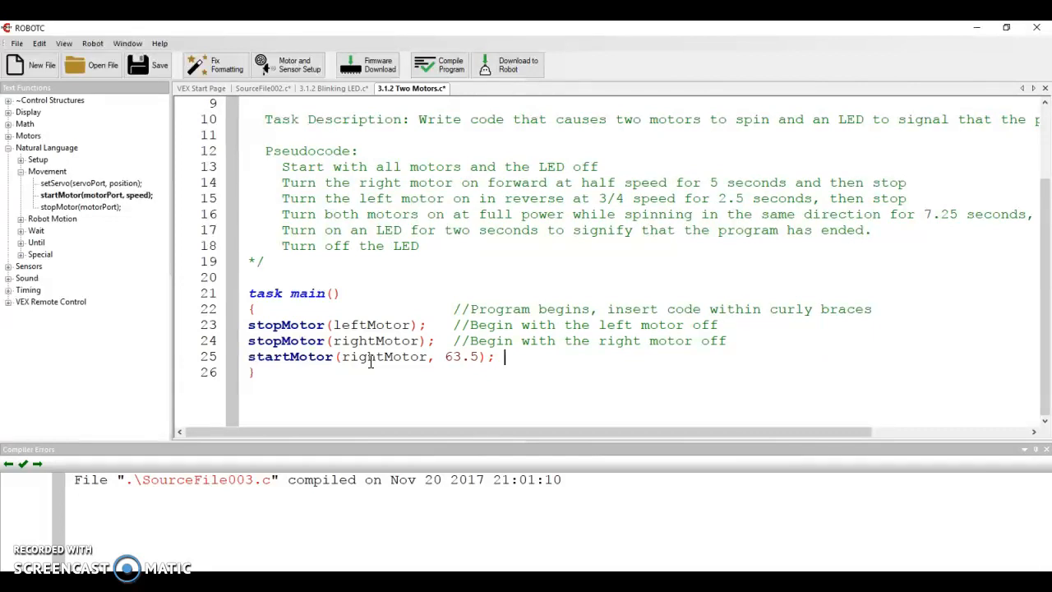
- Comment it //Start the right motor at half speed and align the comments
{"action": "type", "text": "//"}
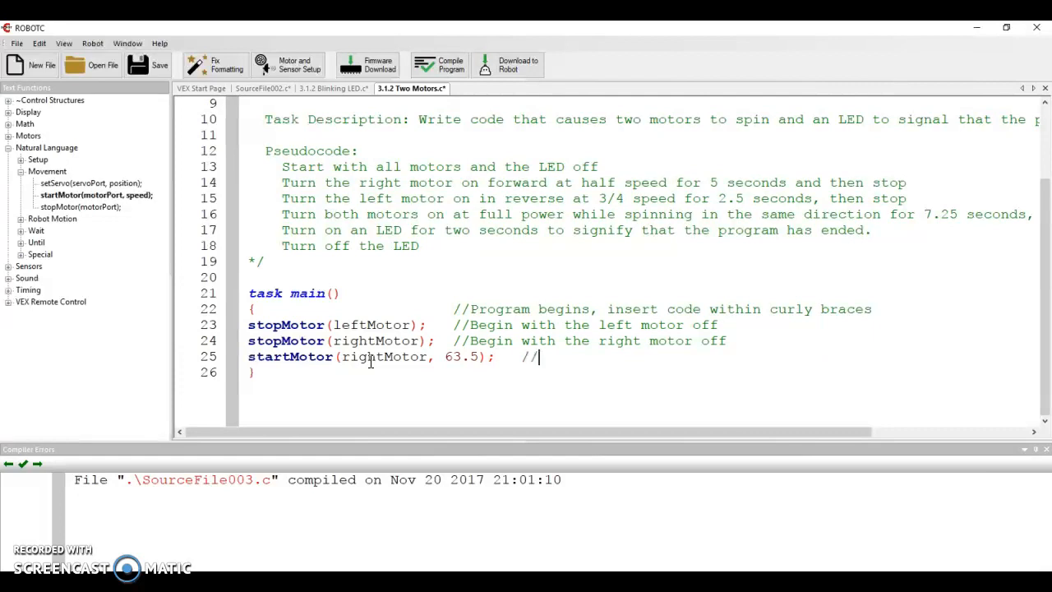
{"action": "type", "text": "Start the right motor at half speed"}
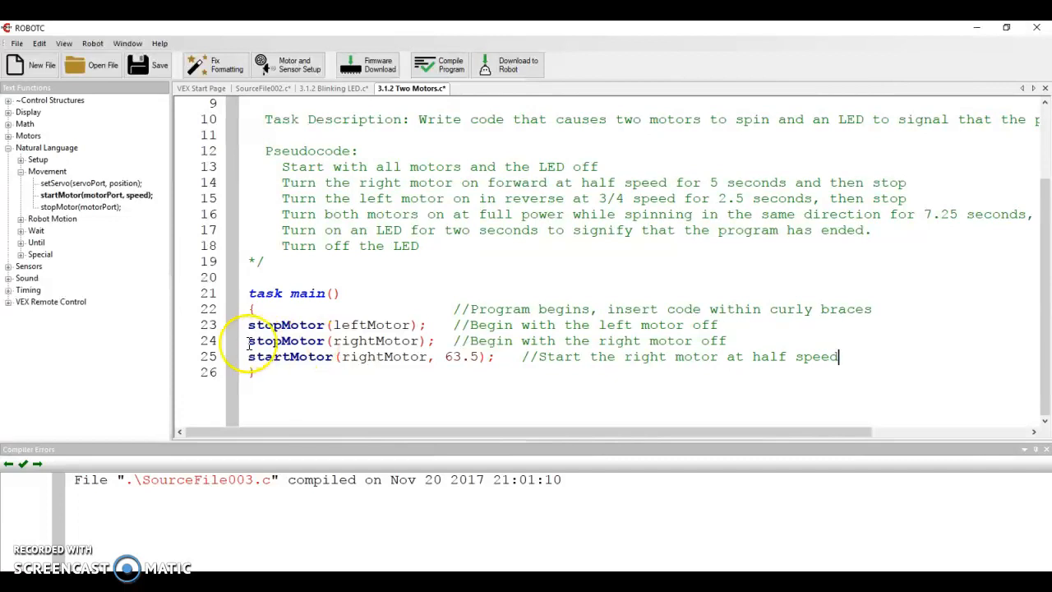
{"action": "left_click", "coordinate": [453, 340]}
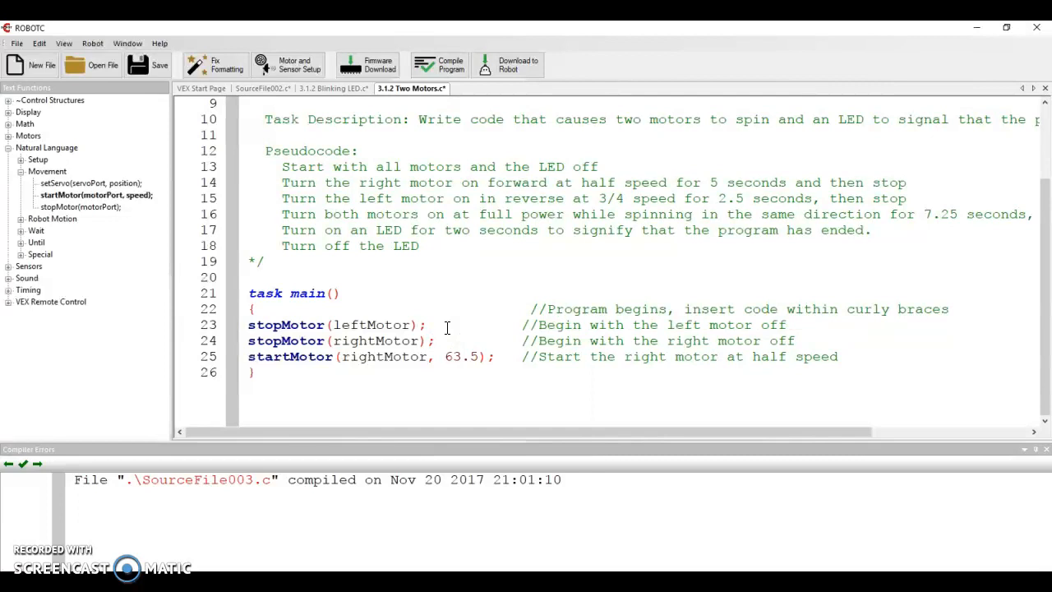
{"action": "left_click", "coordinate": [519, 309]}
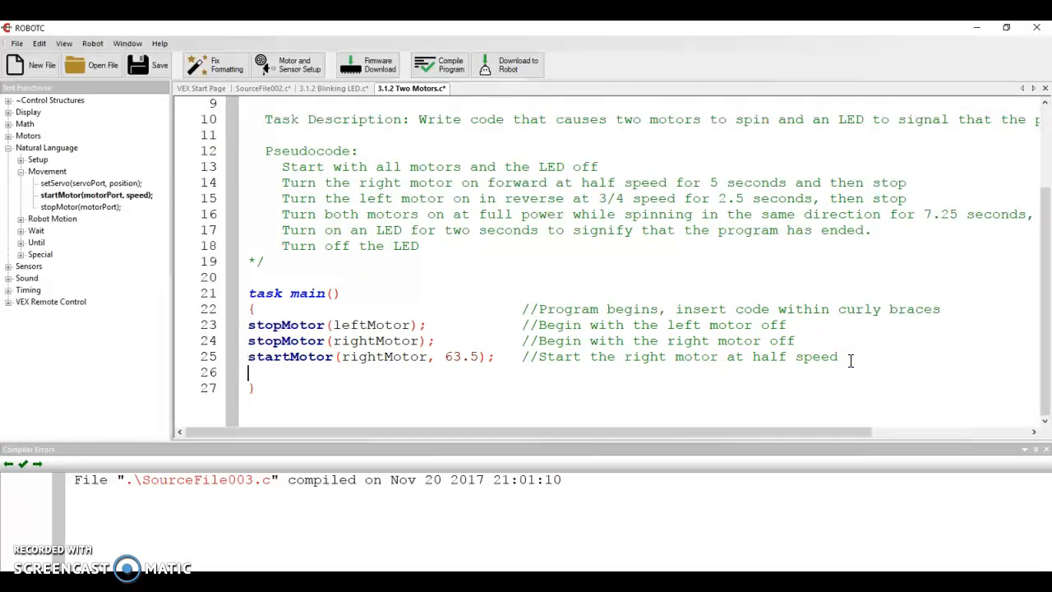
{"action": "mouse_move", "coordinate": [598, 192]}
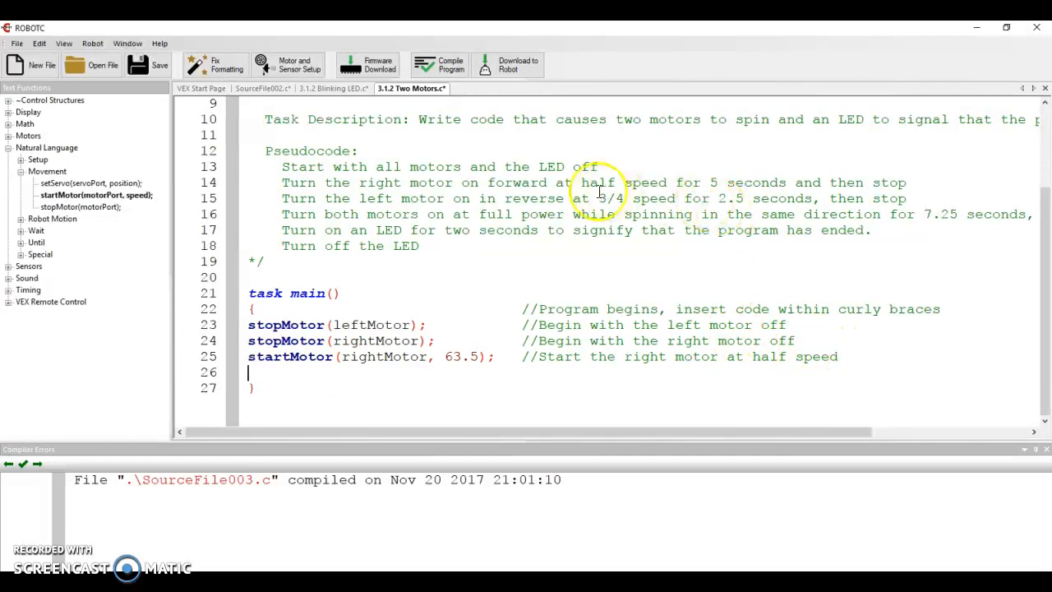
- Insert a wait(waitTime) line after startMotor and set its value to 5
{"action": "left_click_drag", "start_coordinate": [595, 181], "coordinate": [785, 180]}
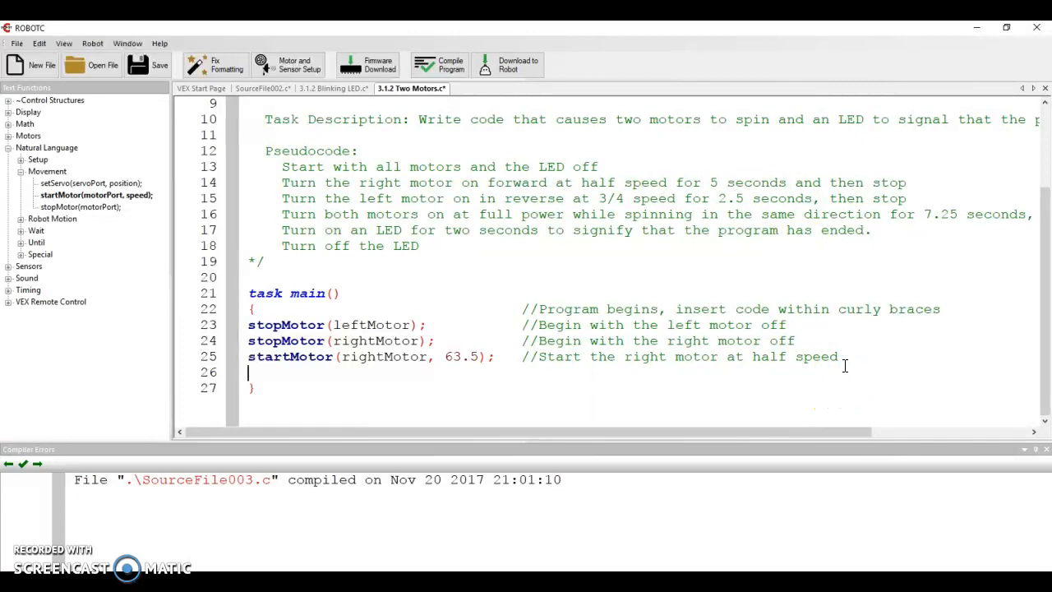
{"action": "left_click", "coordinate": [23, 230]}
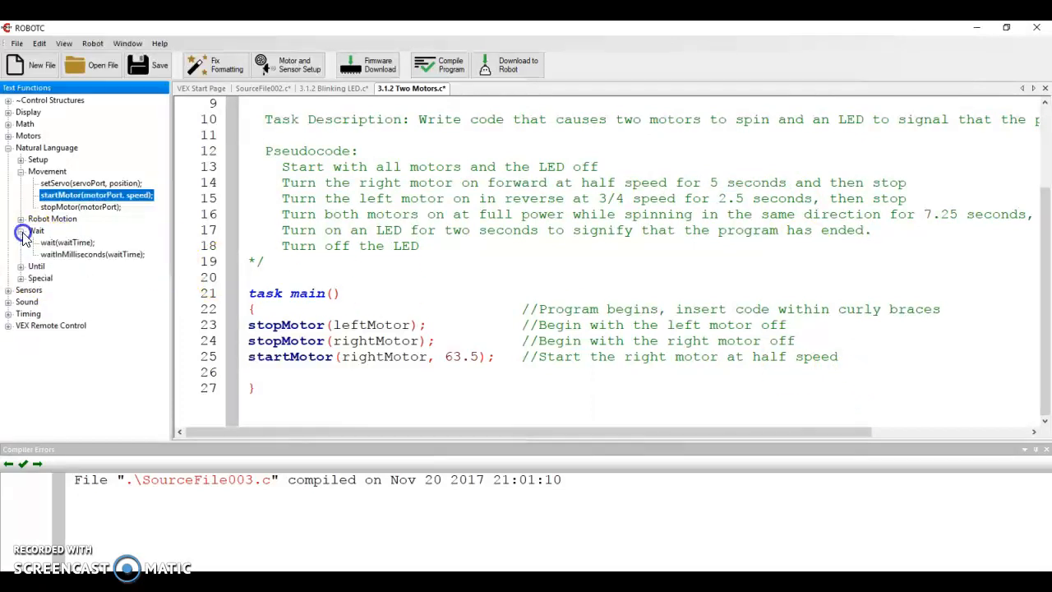
{"action": "mouse_move", "coordinate": [90, 253]}
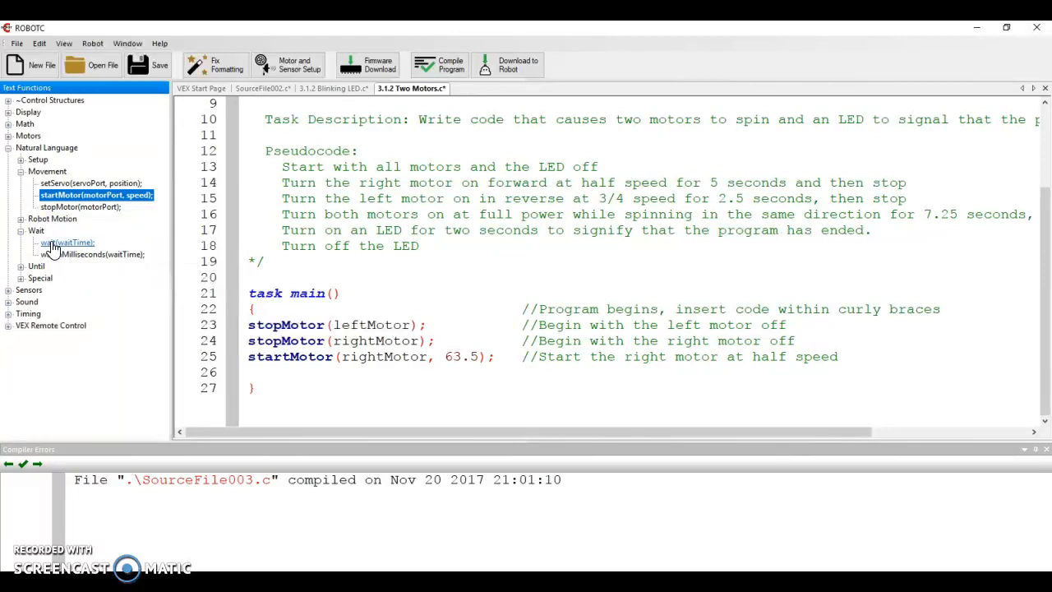
{"action": "mouse_move", "coordinate": [66, 244]}
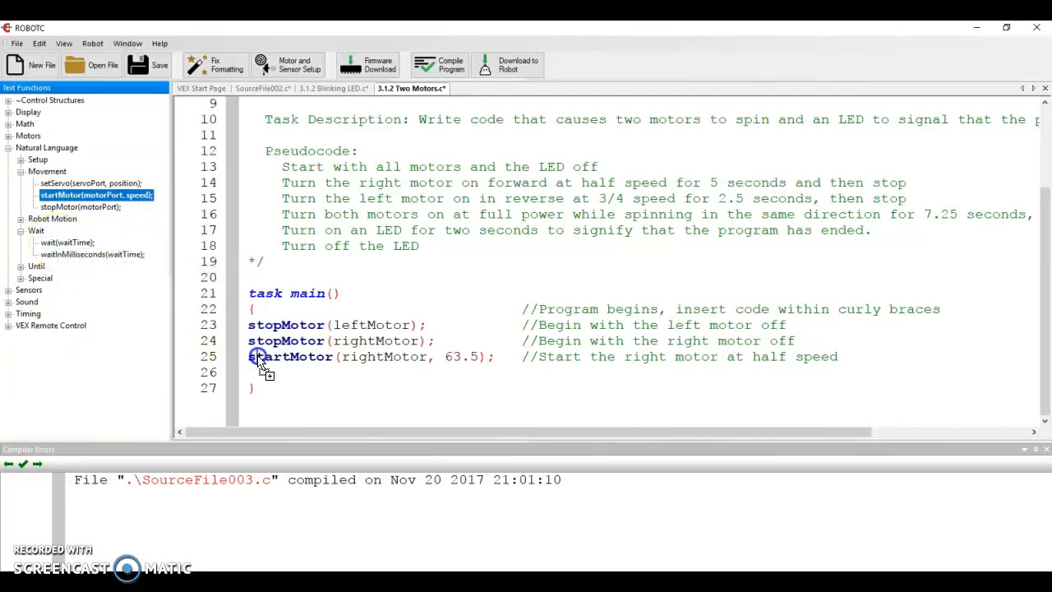
{"action": "double_click", "coordinate": [66, 242]}
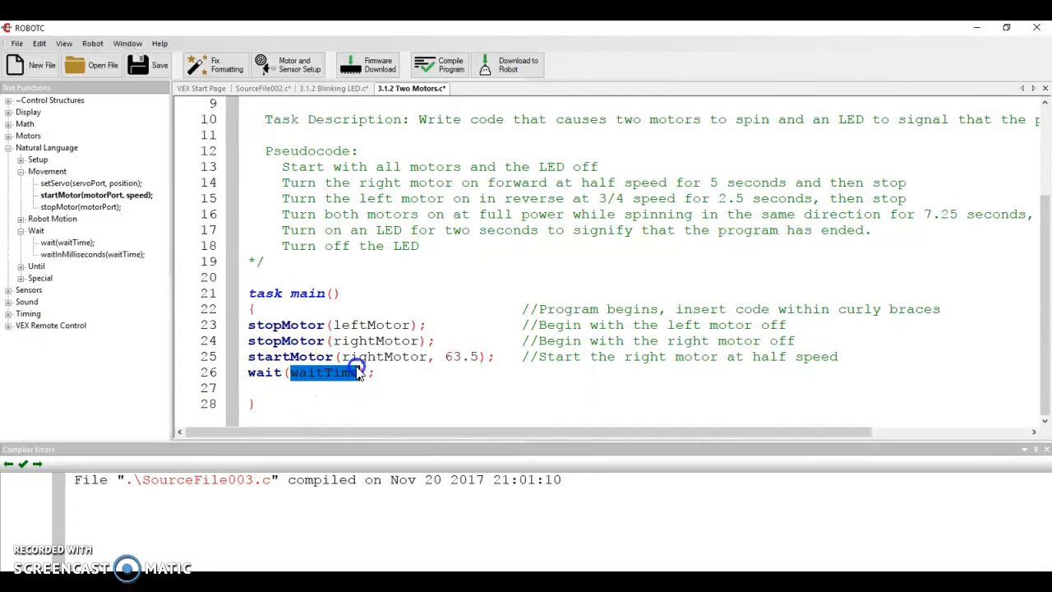
{"action": "type", "text": "5);"}
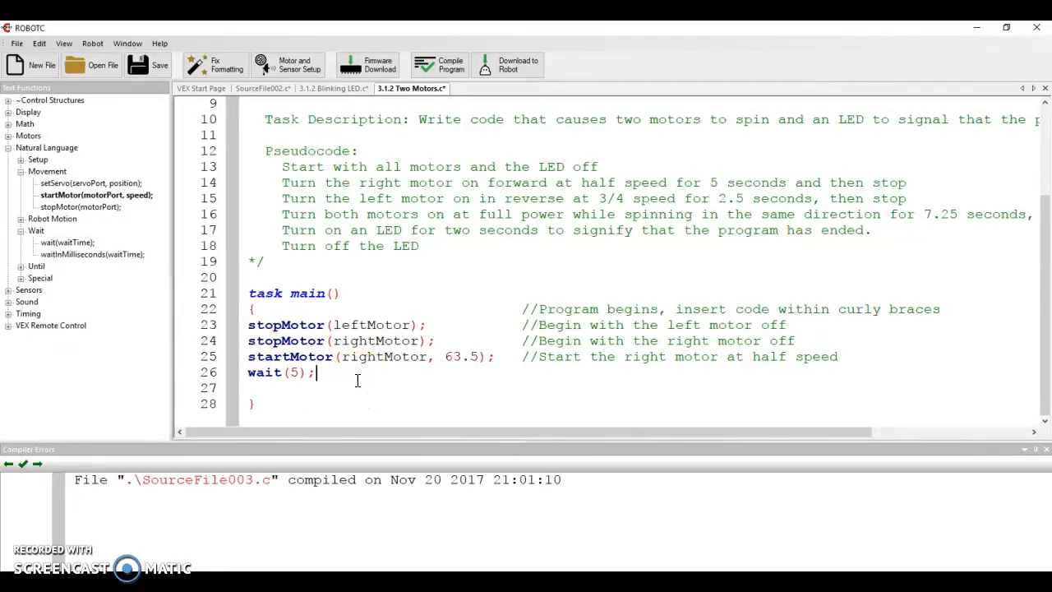
{"action": "mouse_move", "coordinate": [375, 352]}
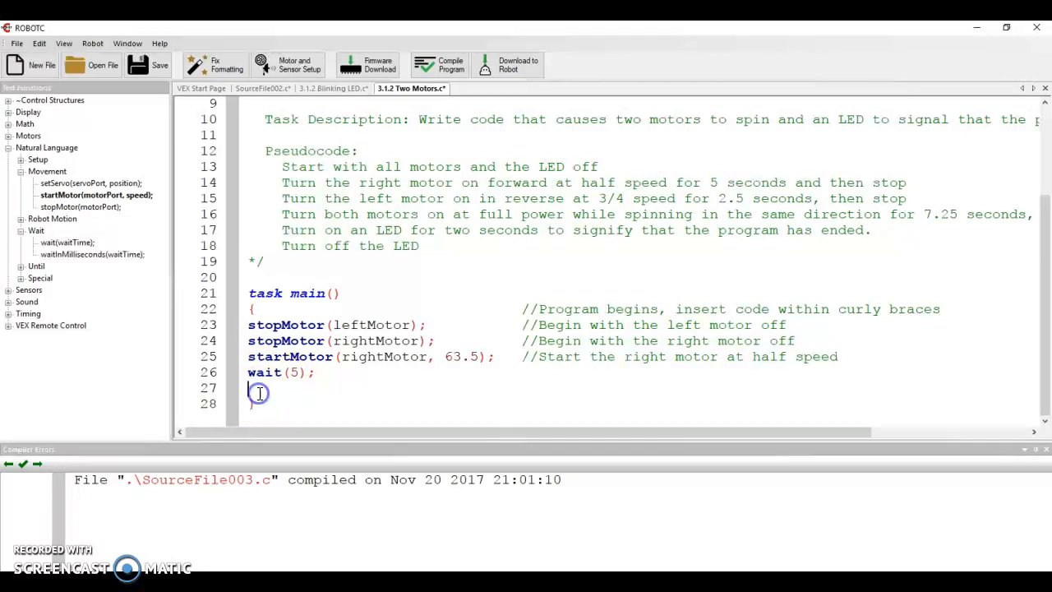
- Add a final stopMotor(rightMotor); line
{"action": "type", "text": "stopMotor("}
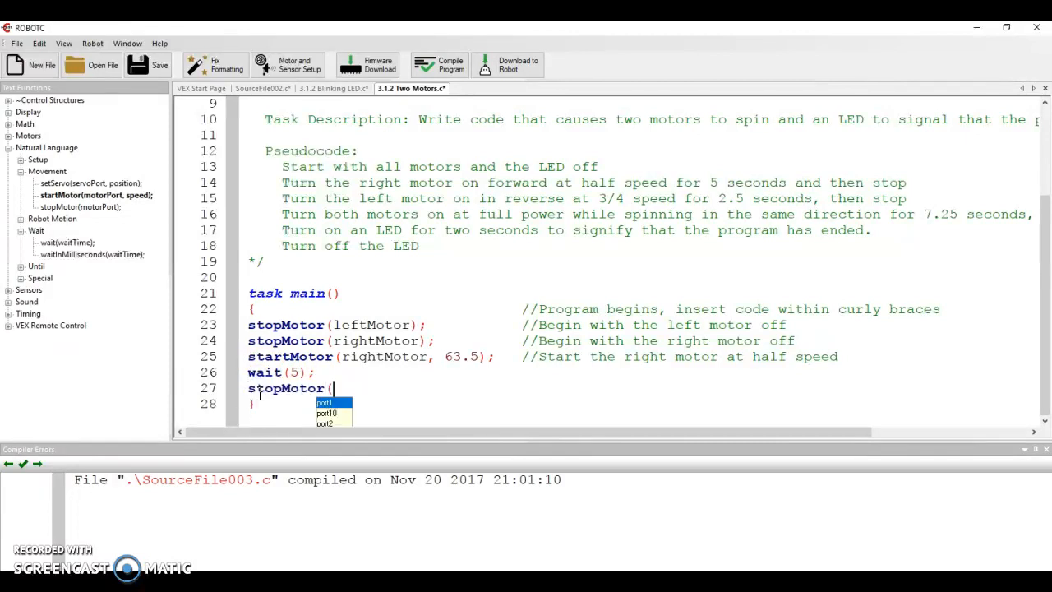
{"action": "type", "text": "rightM"}
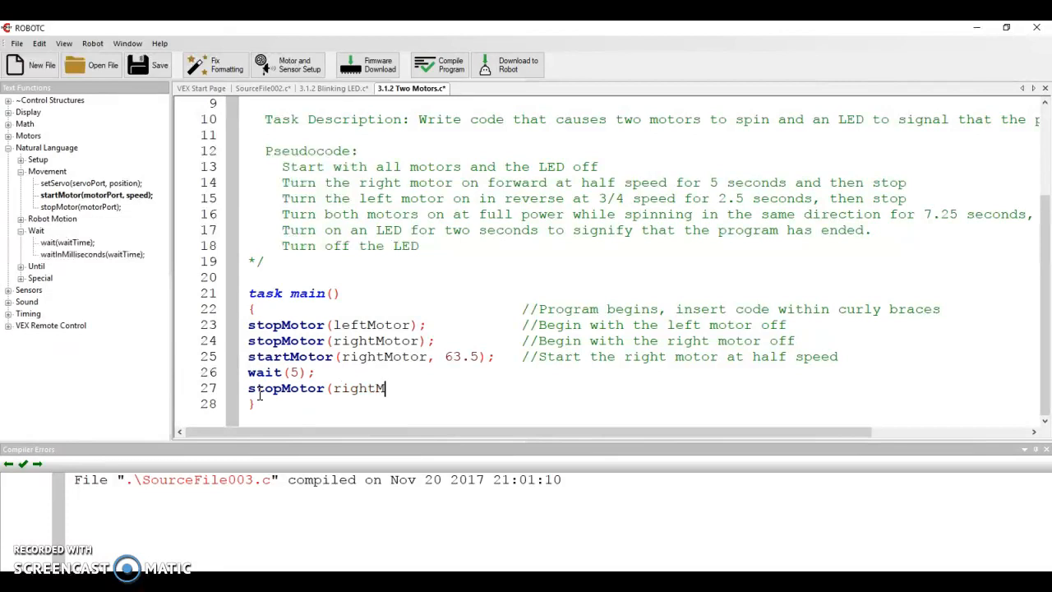
{"action": "type", "text": "otor);"}
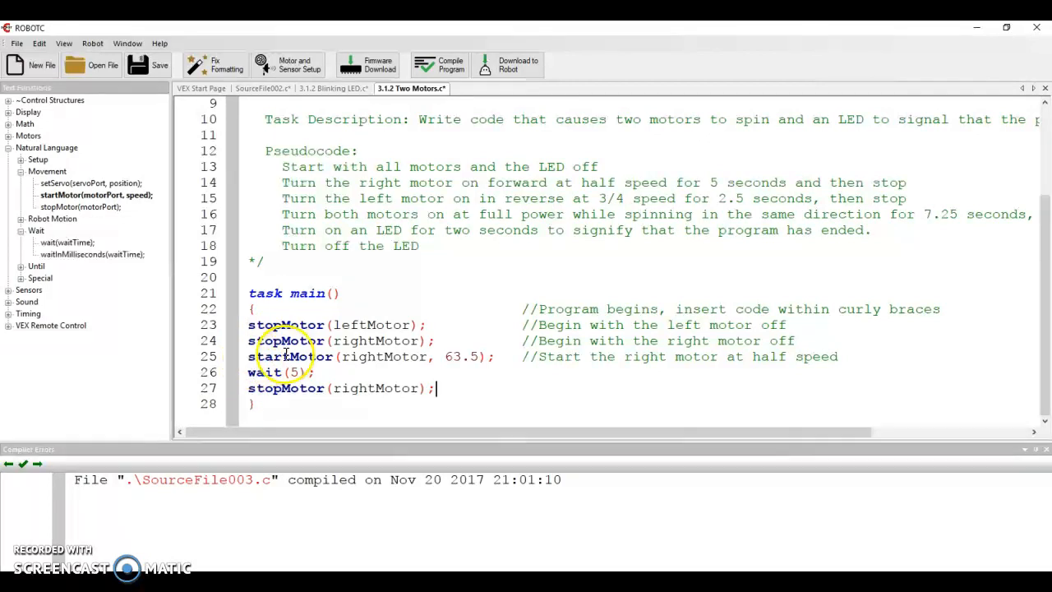
{"action": "mouse_move", "coordinate": [450, 355]}
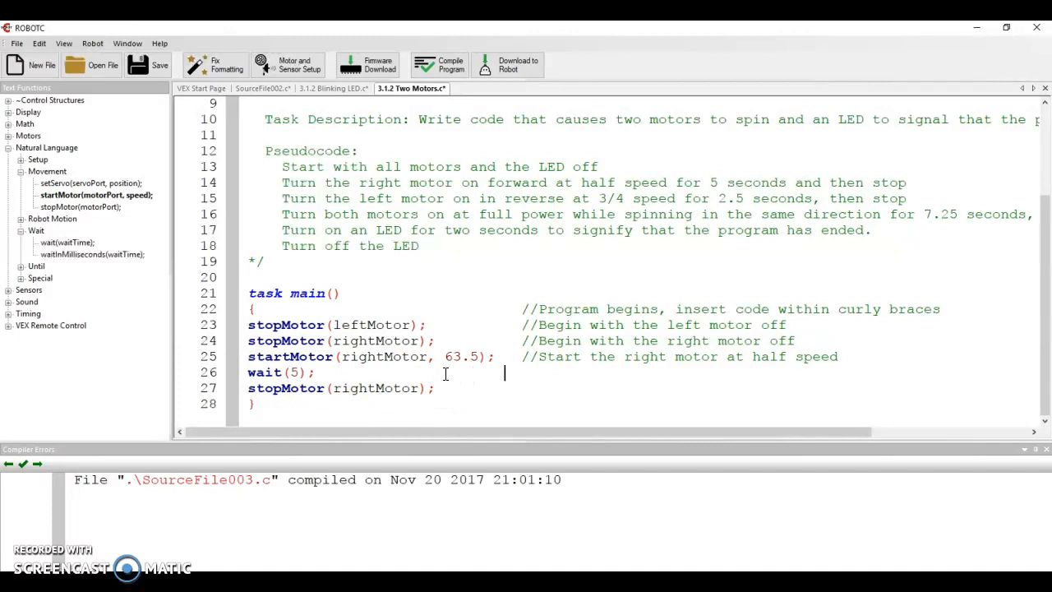
- Comment the wait line //Wait 5 seconds before going on to the next line and start //Stop the right motor
{"action": "type", "text": "//W"}
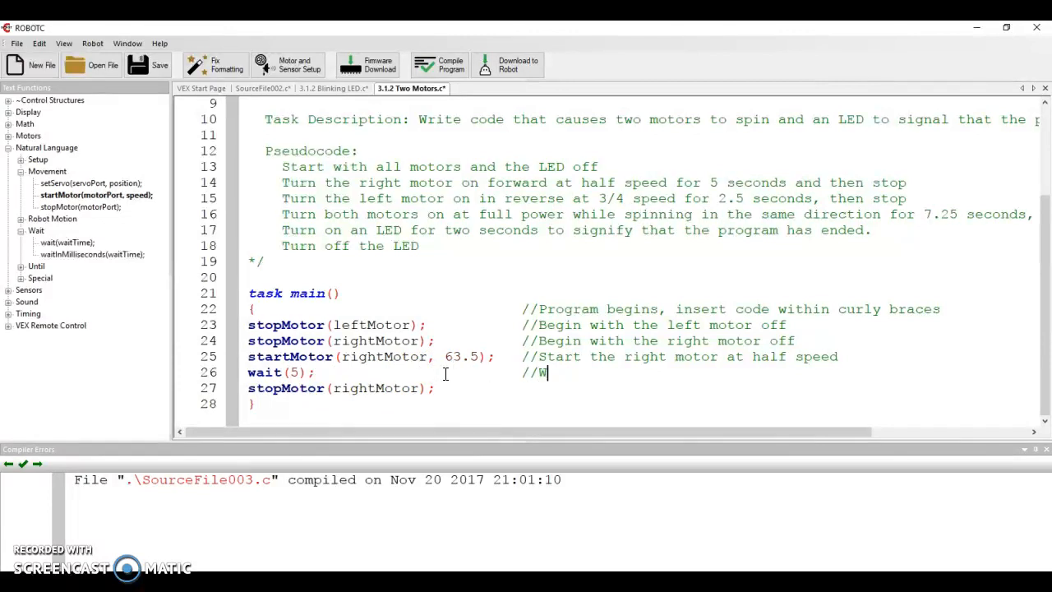
{"action": "type", "text": "ait 5 second before going"}
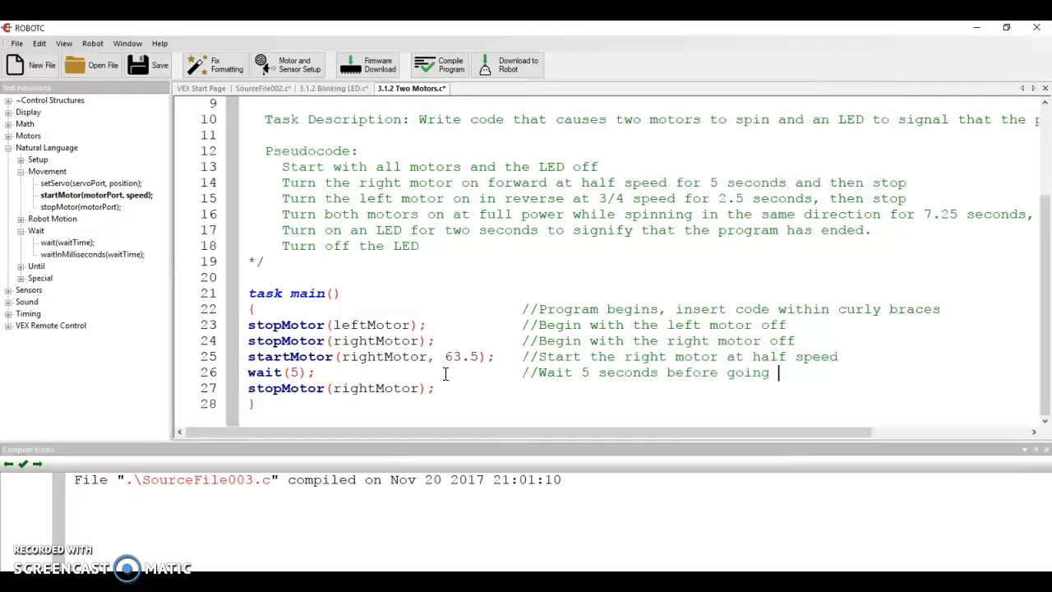
{"action": "type", "text": "on to the net line"}
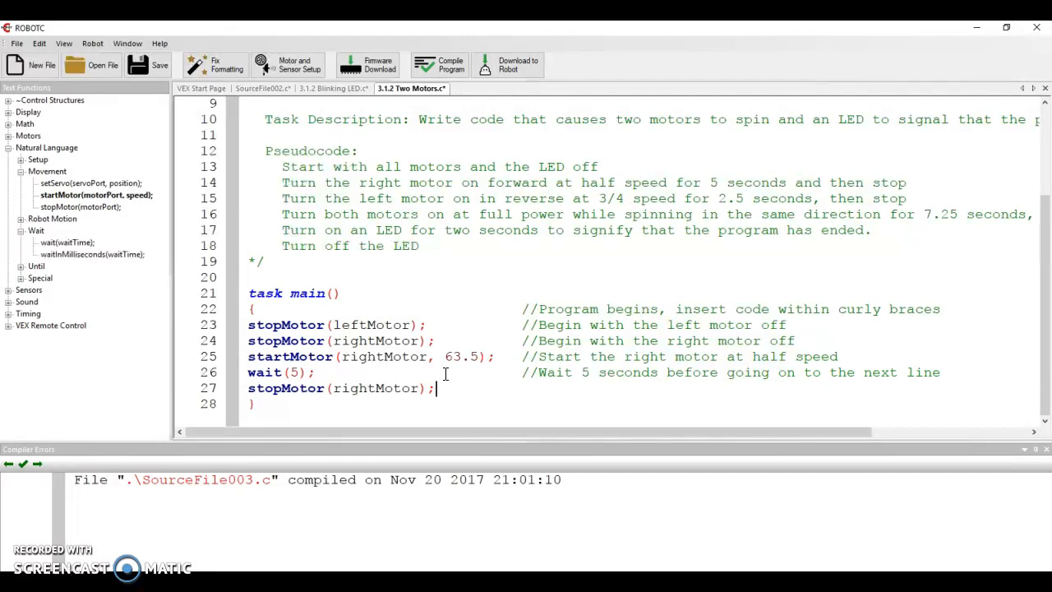
{"action": "type", "text": "//Stop the right motor"}
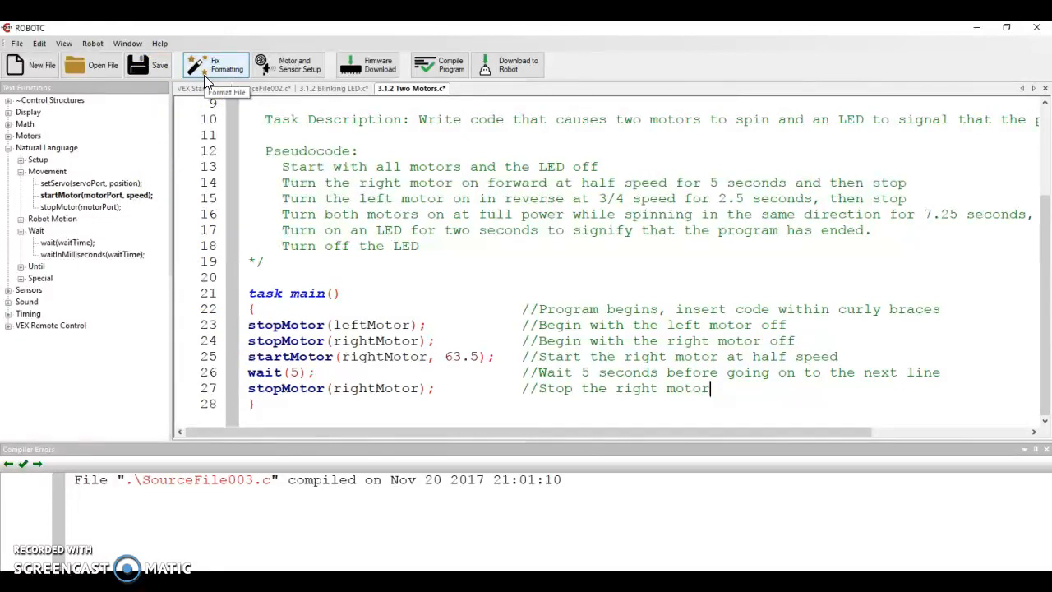
{"action": "mouse_move", "coordinate": [210, 79]}
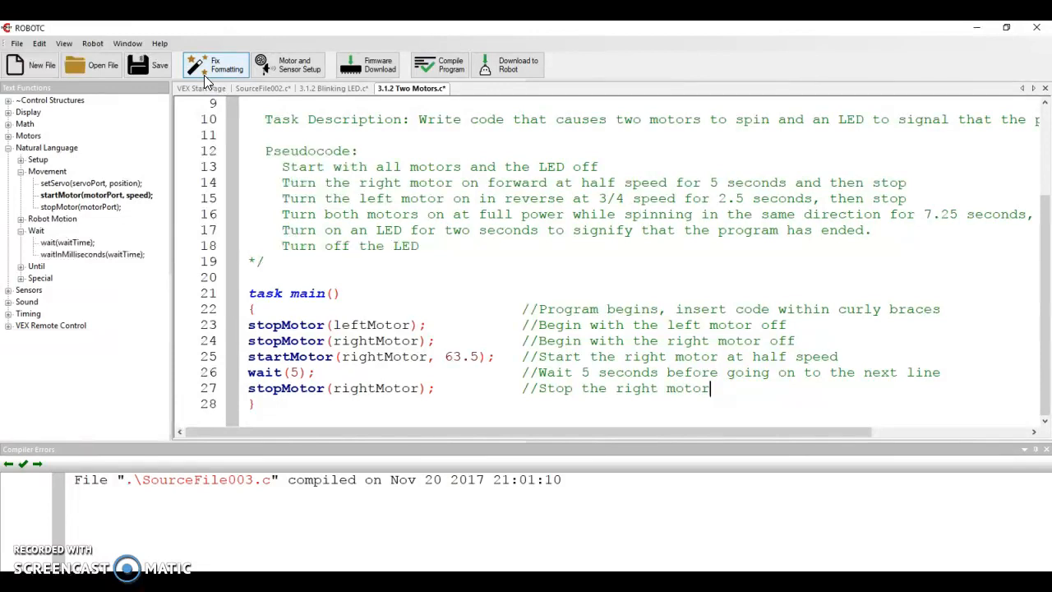
- Select the whole program and apply Fix Formatting to indent task main uniformly
{"action": "key", "text": "ctrl+a"}
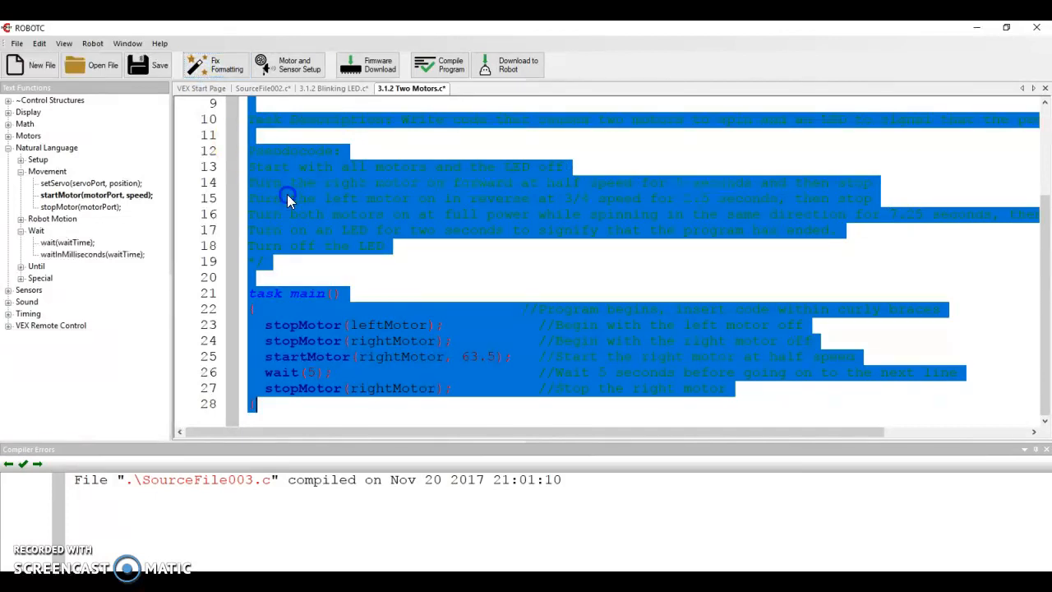
{"action": "left_click", "coordinate": [288, 355]}
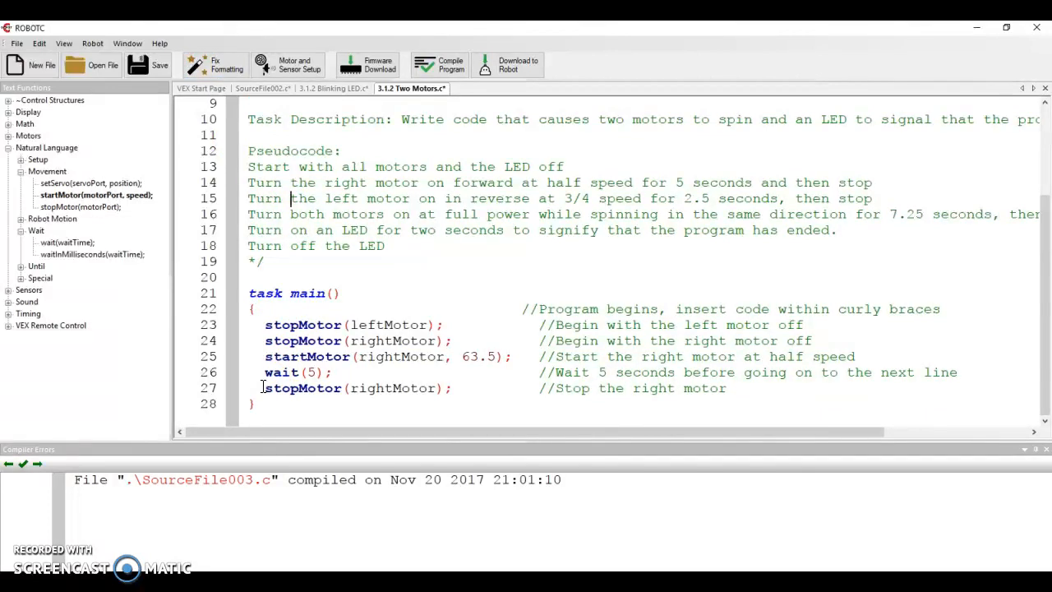
{"action": "left_click", "coordinate": [250, 309]}
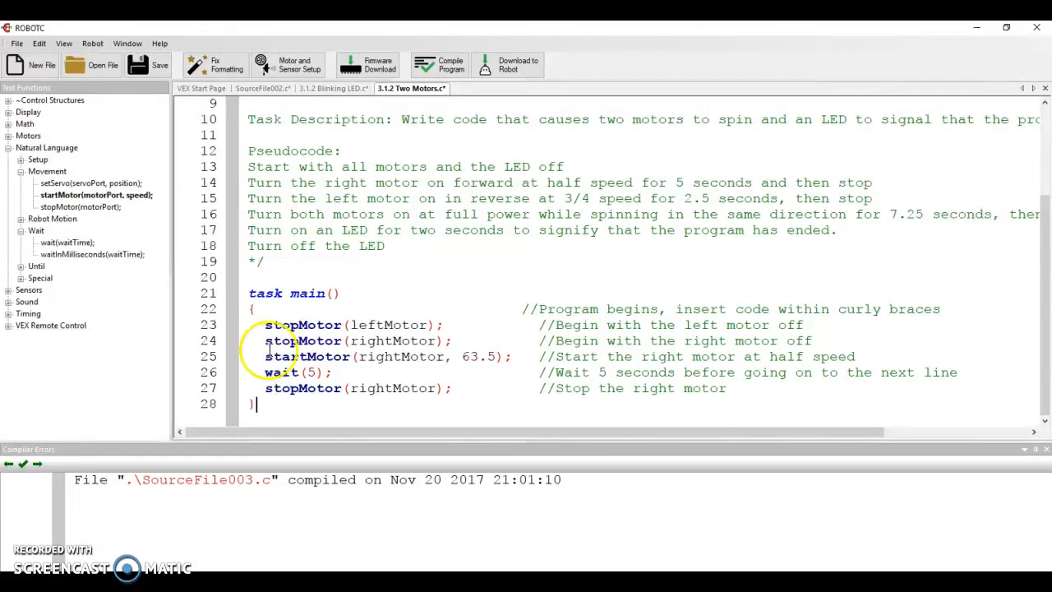
{"action": "left_click", "coordinate": [213, 65]}
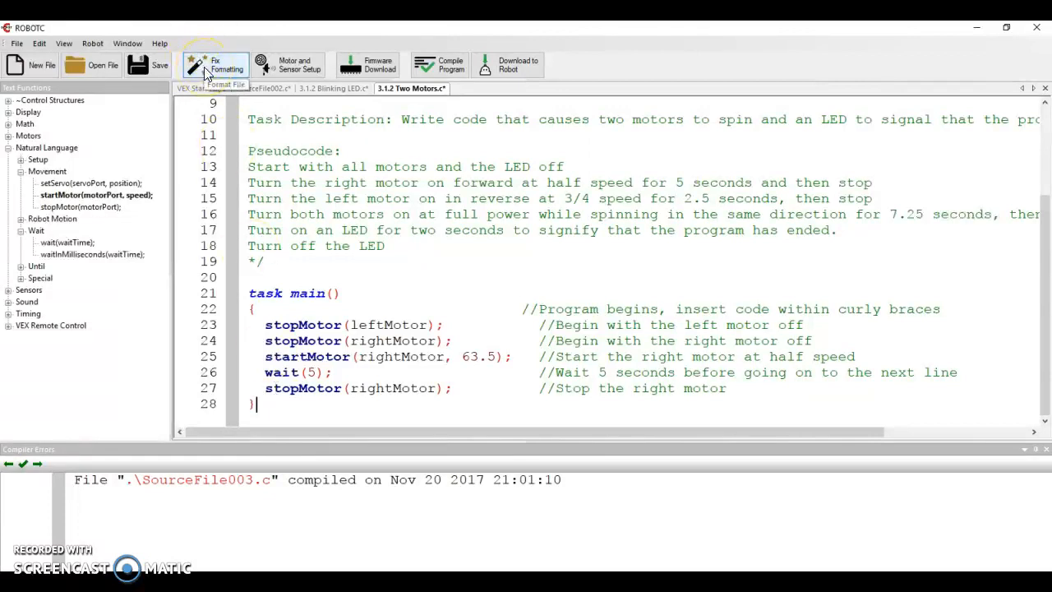